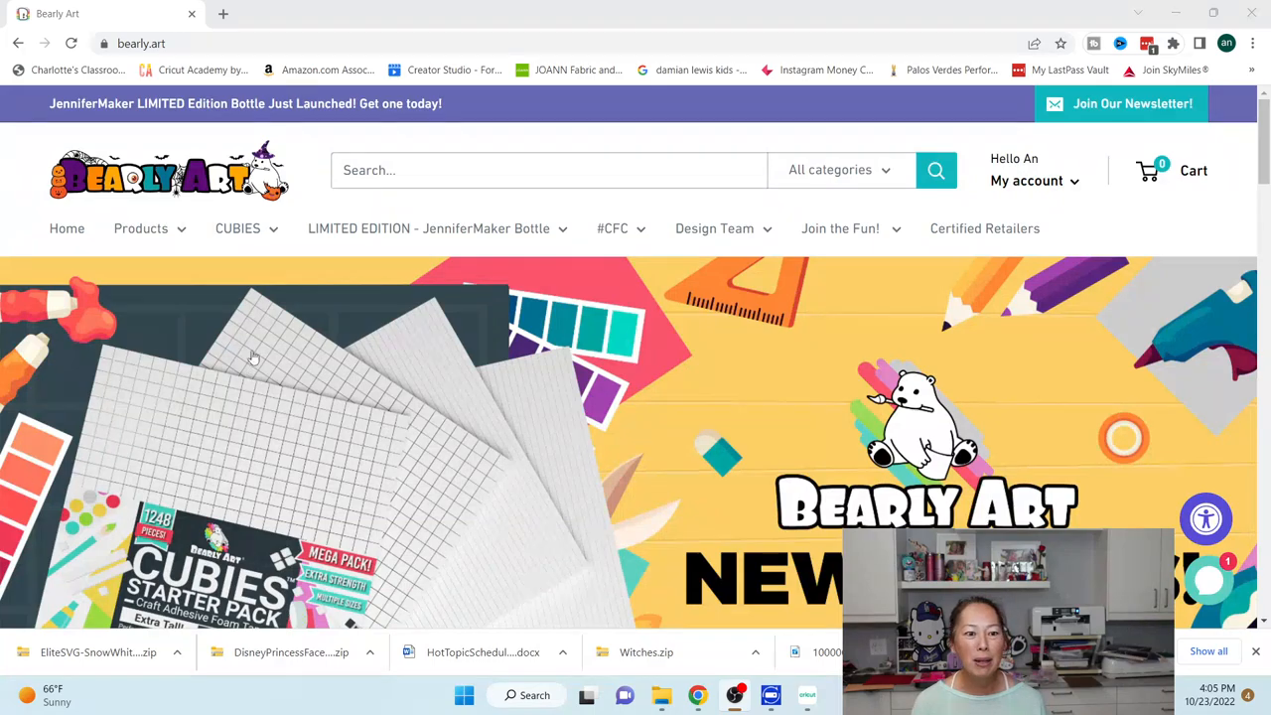
# Step: Search Bearly Art's All SVGs collection for 'boba'
pyautogui.click(141, 228)
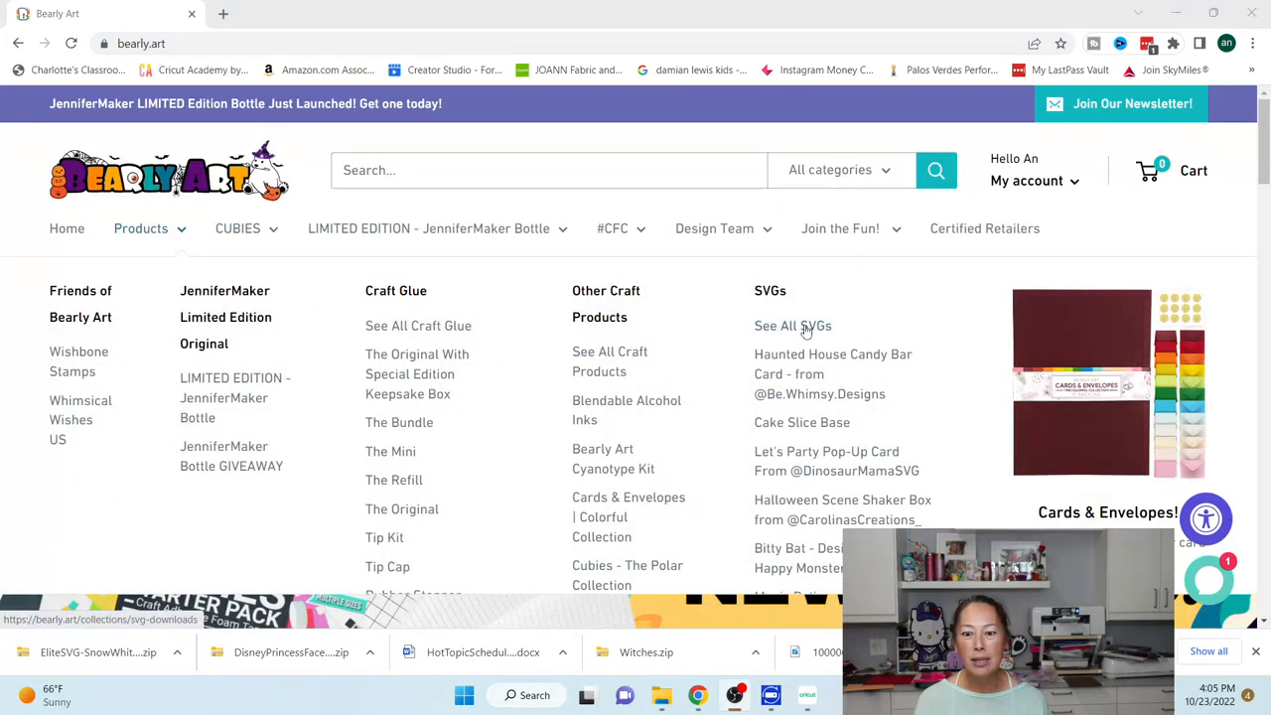
pyautogui.click(792, 325)
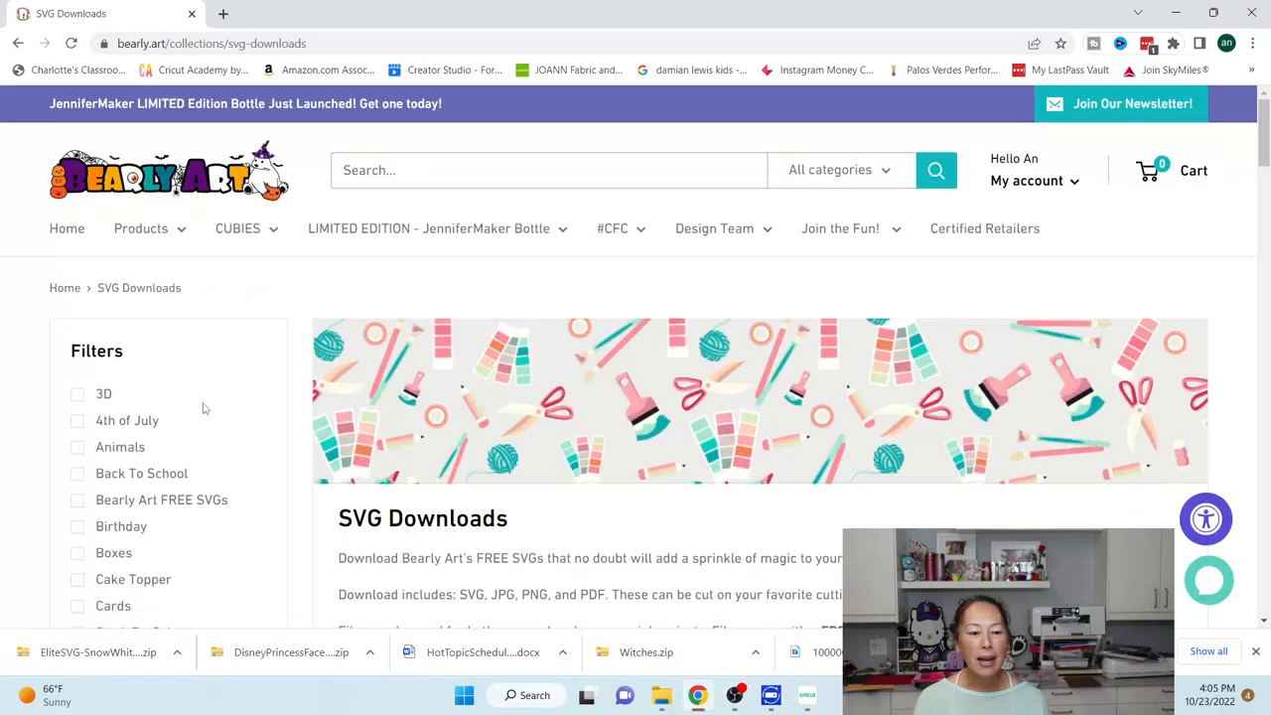
pyautogui.scroll(-3)
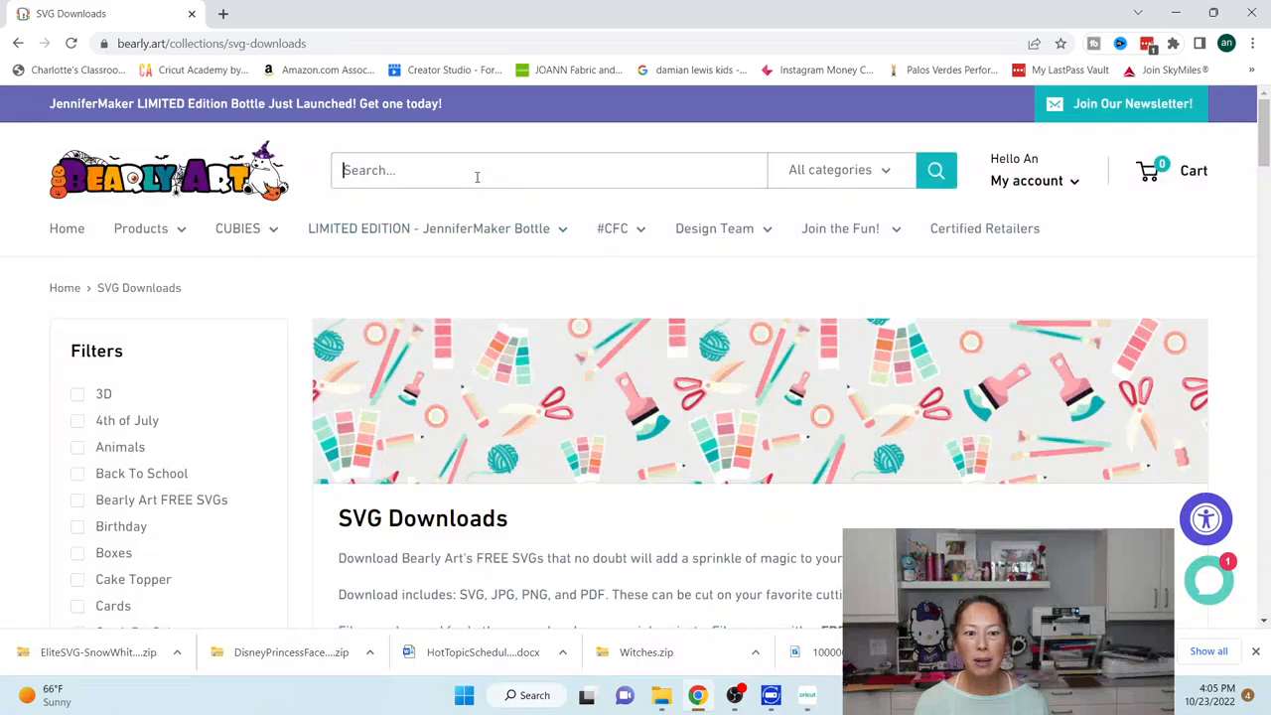
pyautogui.write('boba')
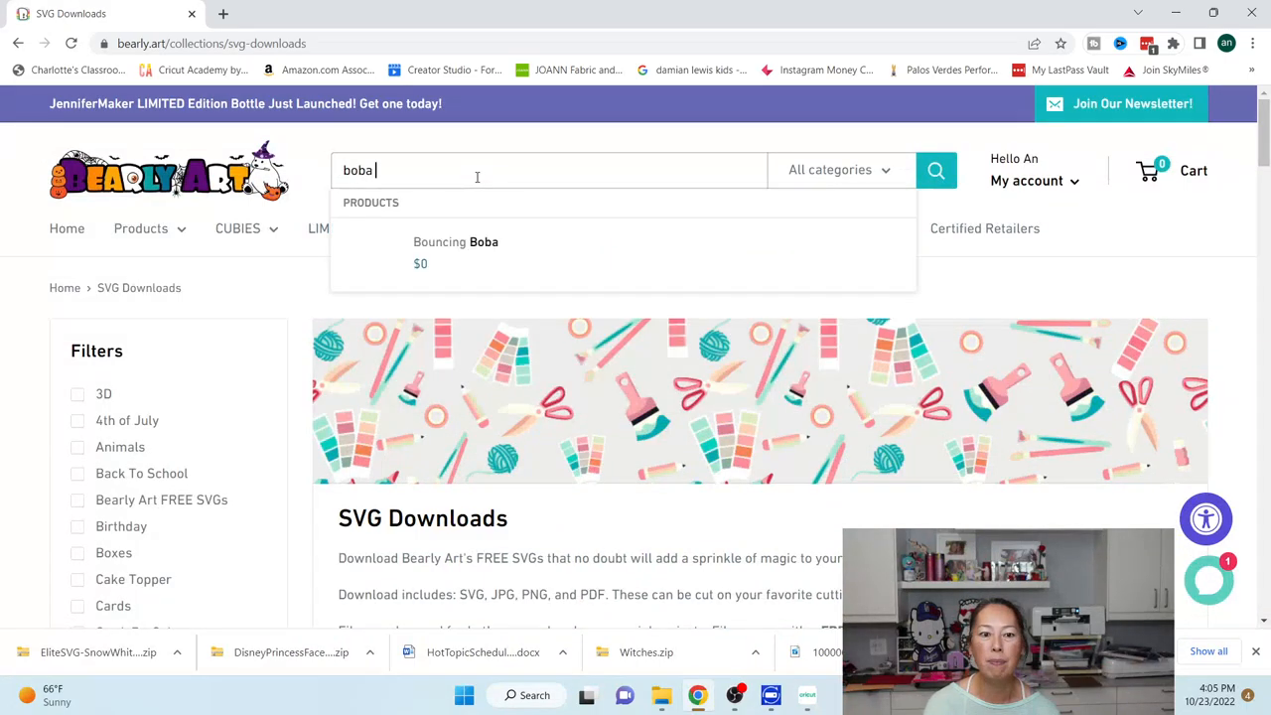
pyautogui.press('enter')
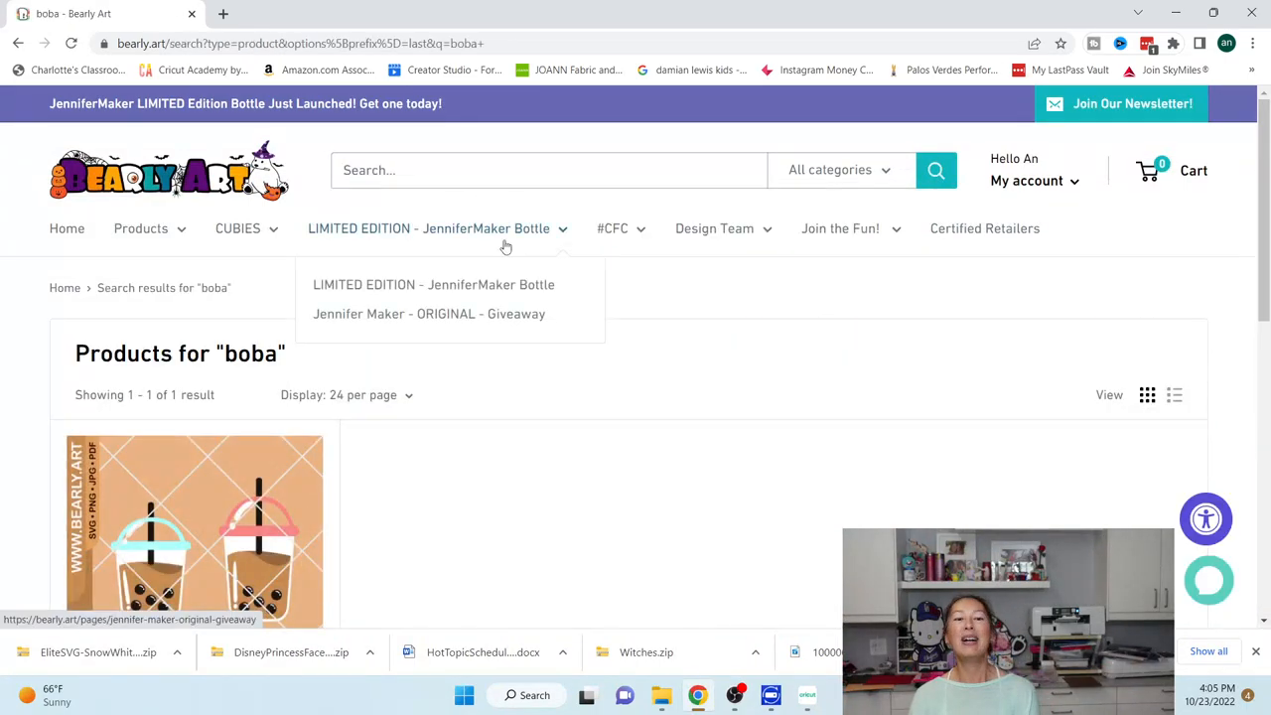
# Step: Add the free Bouncing Boba SVG to the cart, skipping the glue offer
pyautogui.scroll(-3)
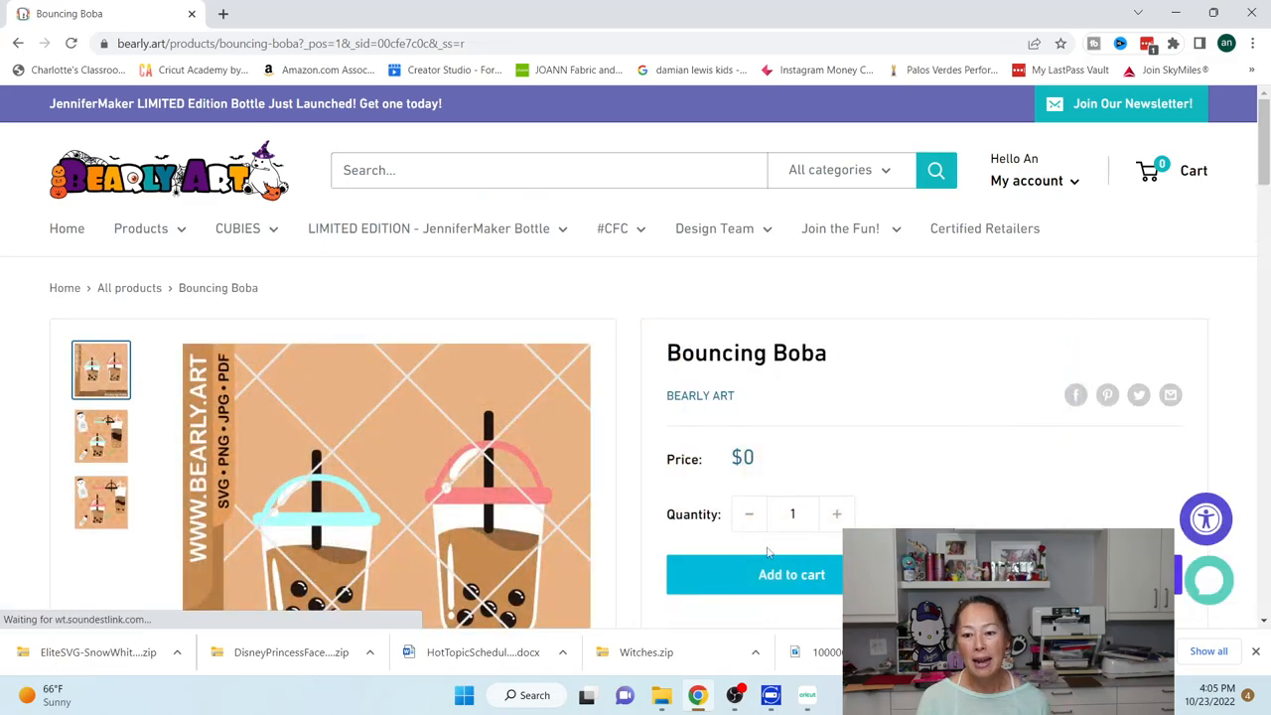
pyautogui.click(791, 574)
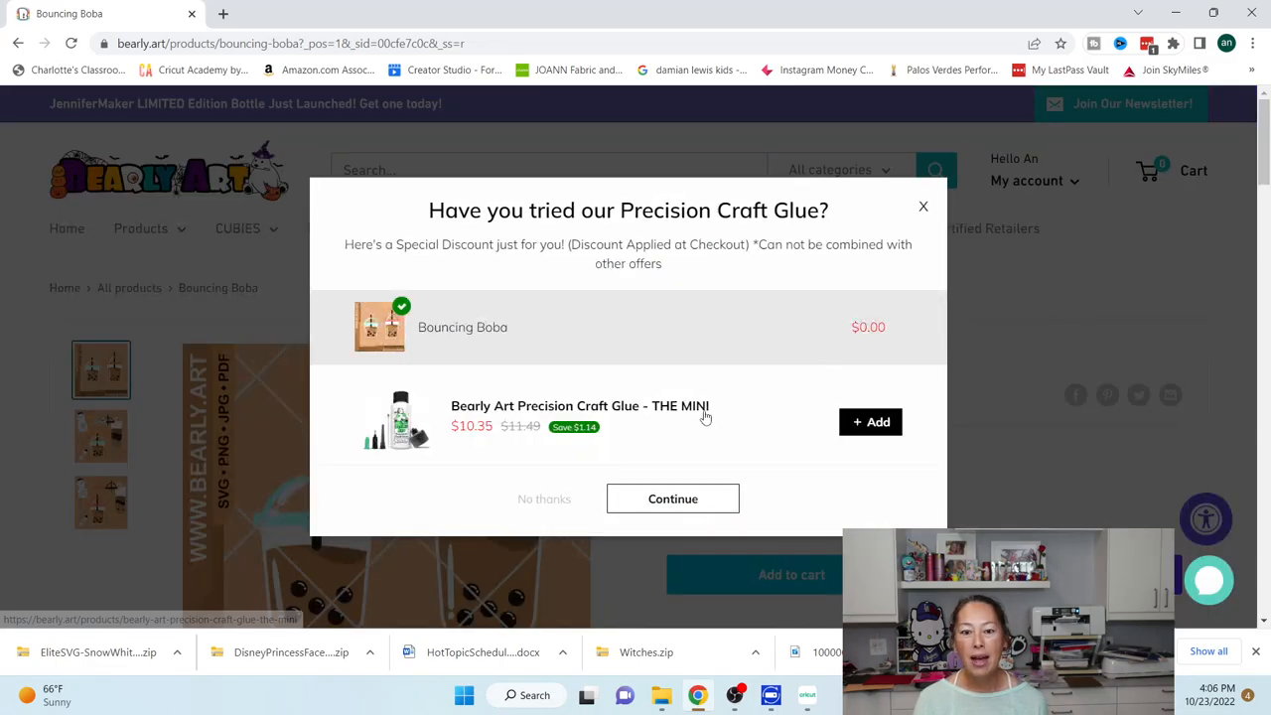
pyautogui.click(672, 499)
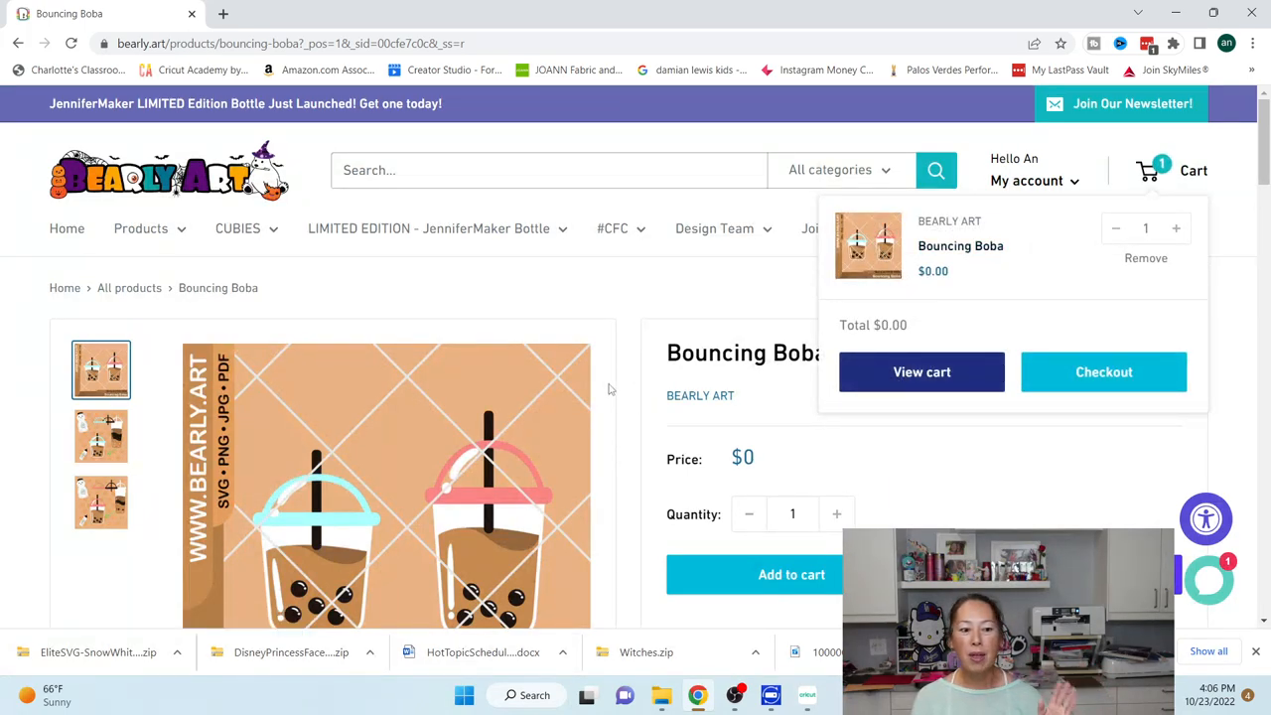
pyautogui.moveTo(732, 694)
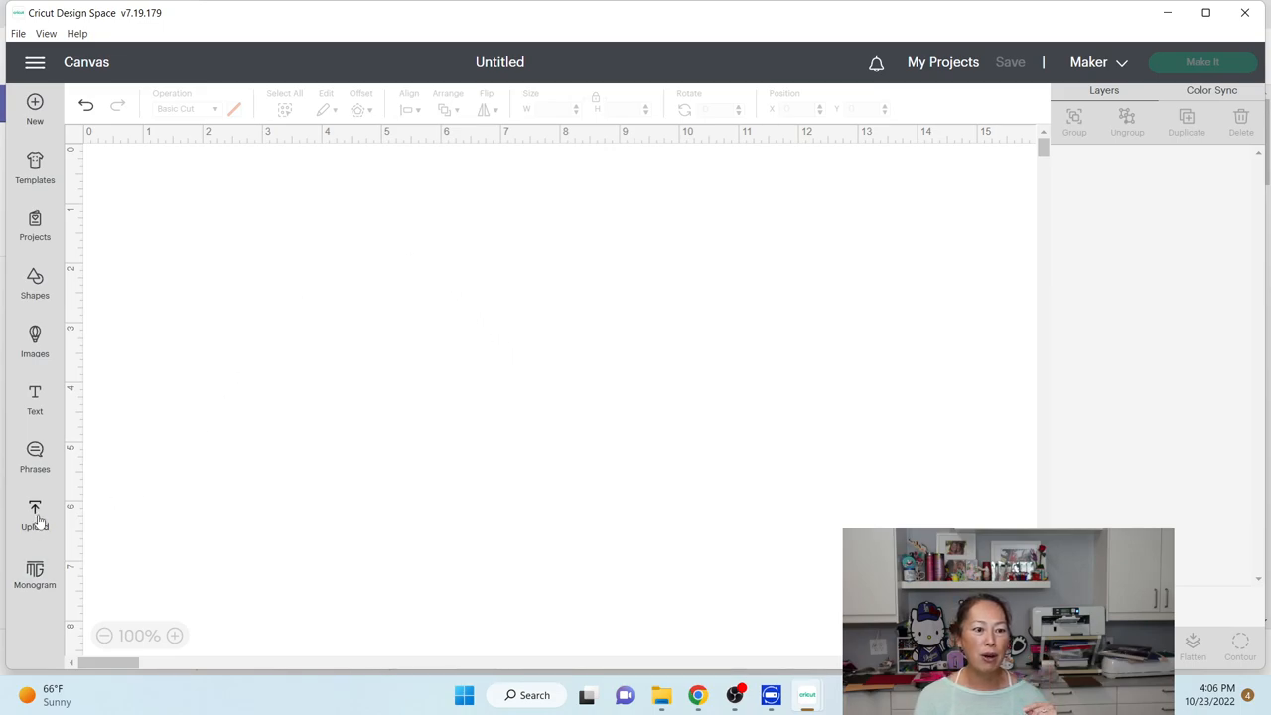
# Step: Upload 'Bearly Art - Bouncing Boba - Cut File' from the Downloads folder
pyautogui.click(35, 513)
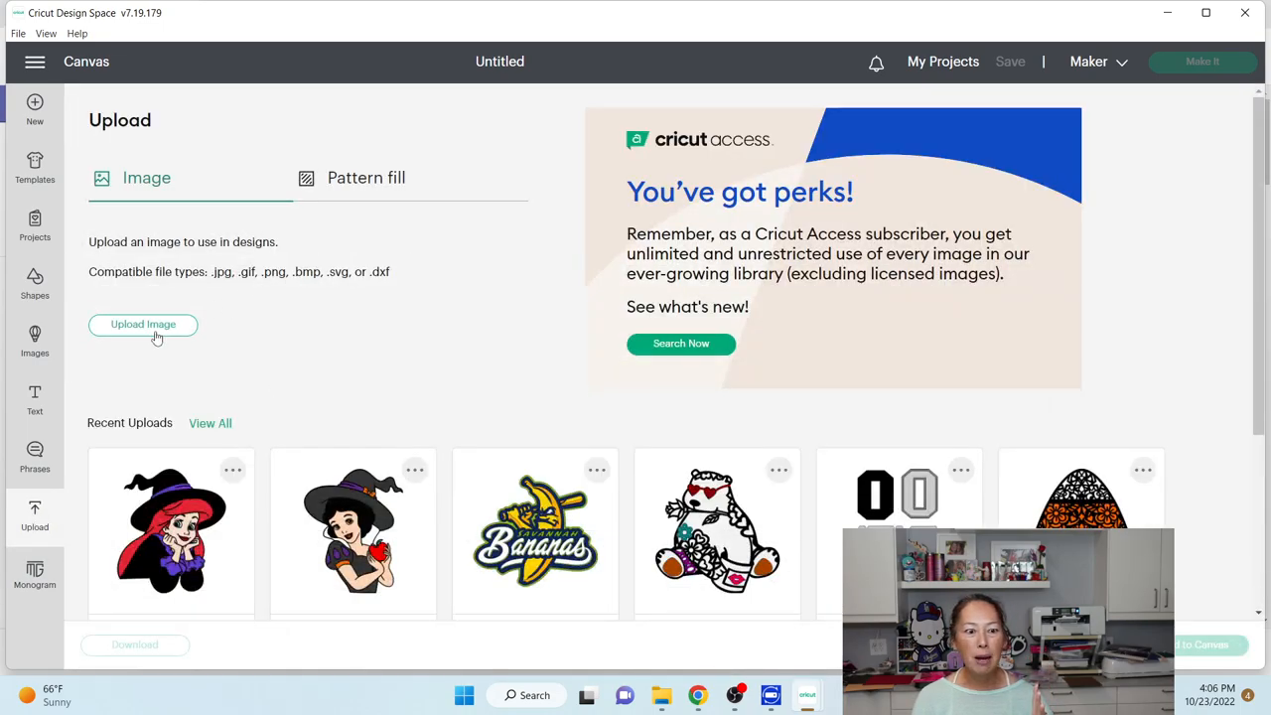
pyautogui.click(143, 323)
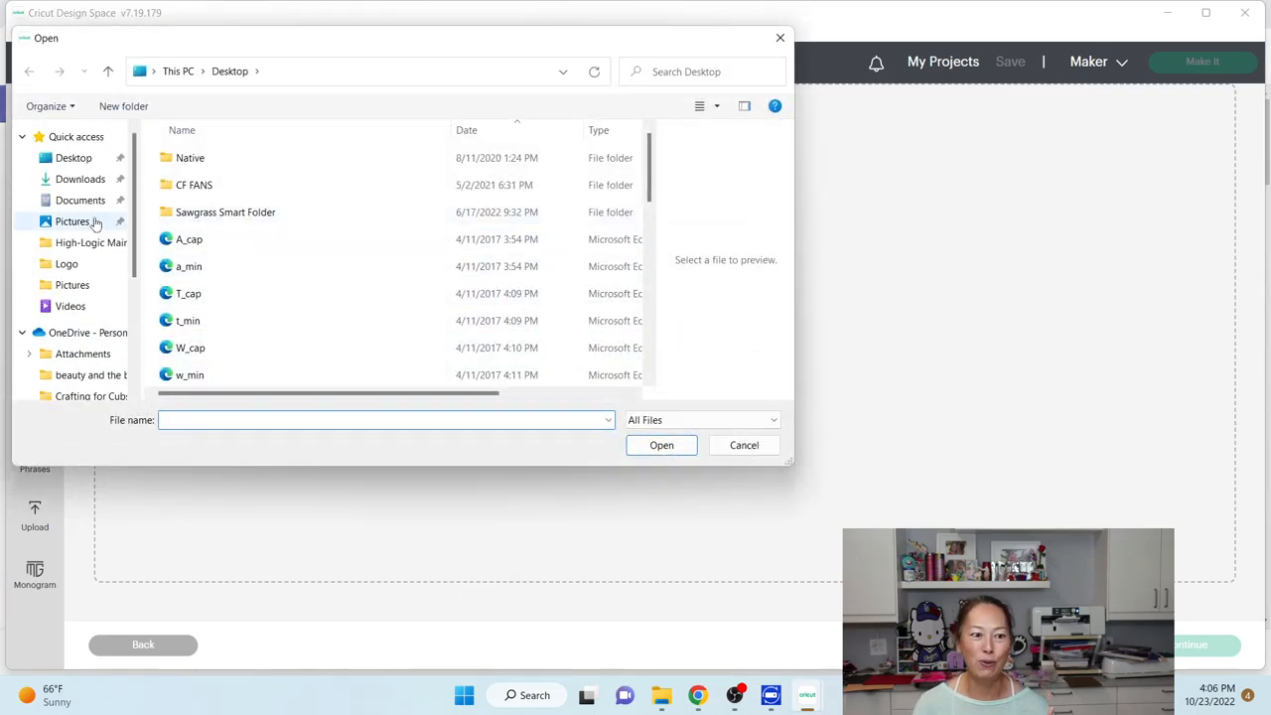
pyautogui.click(81, 179)
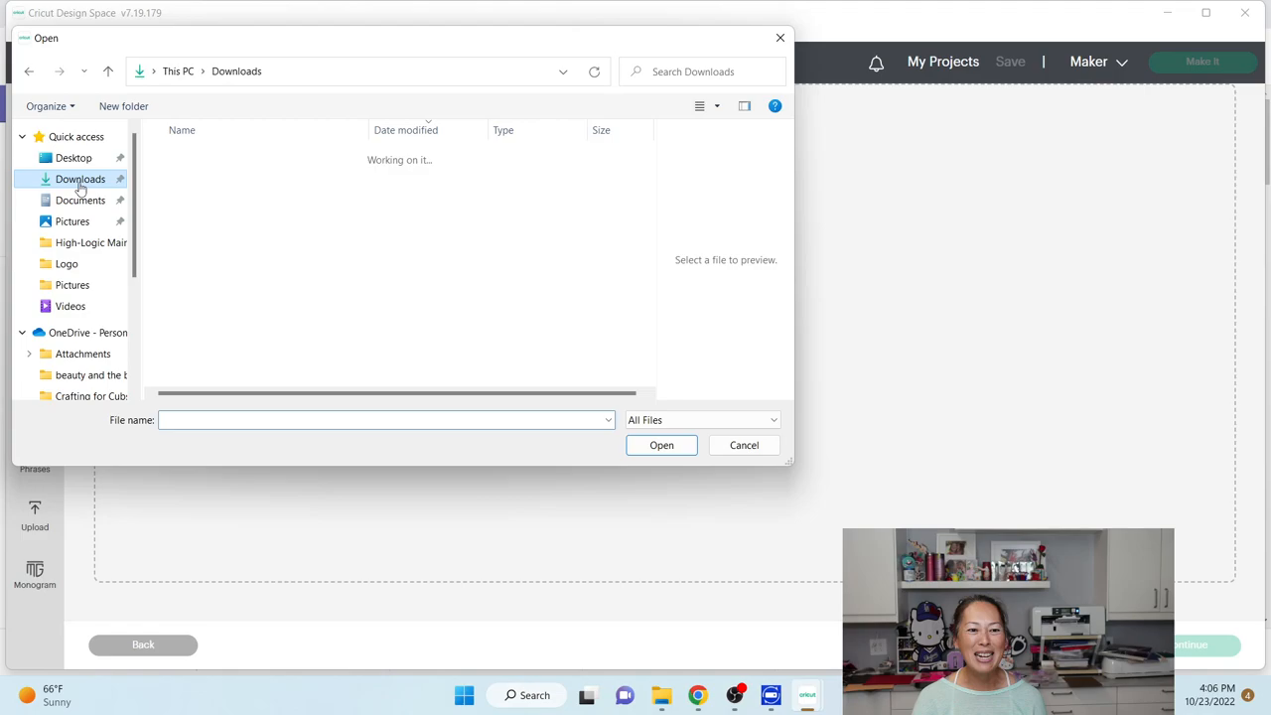
pyautogui.click(81, 178)
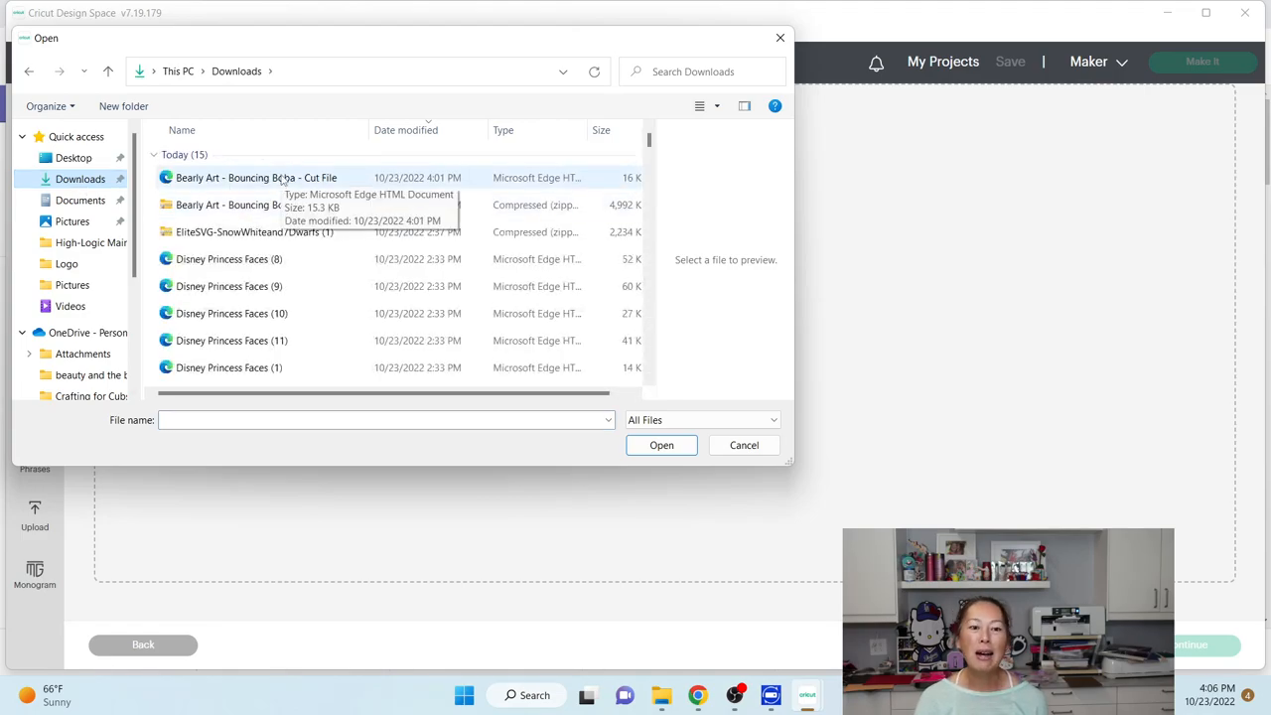
pyautogui.click(661, 445)
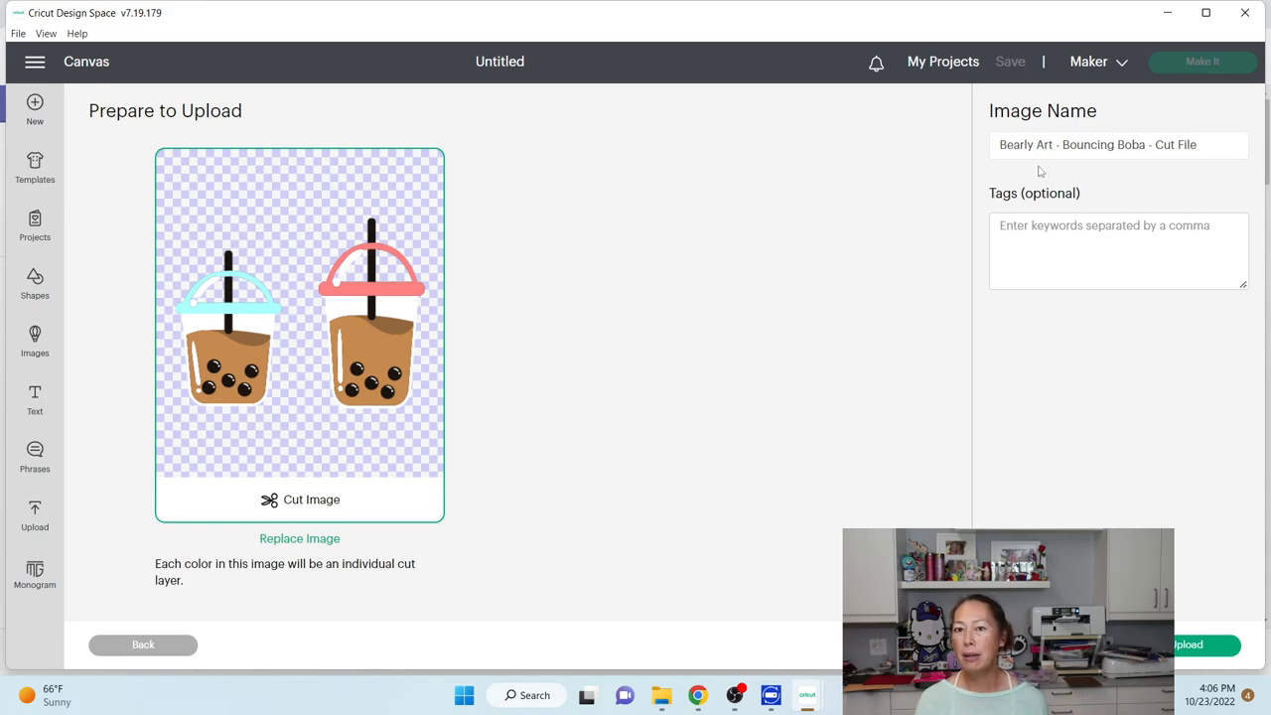
pyautogui.moveTo(885, 179)
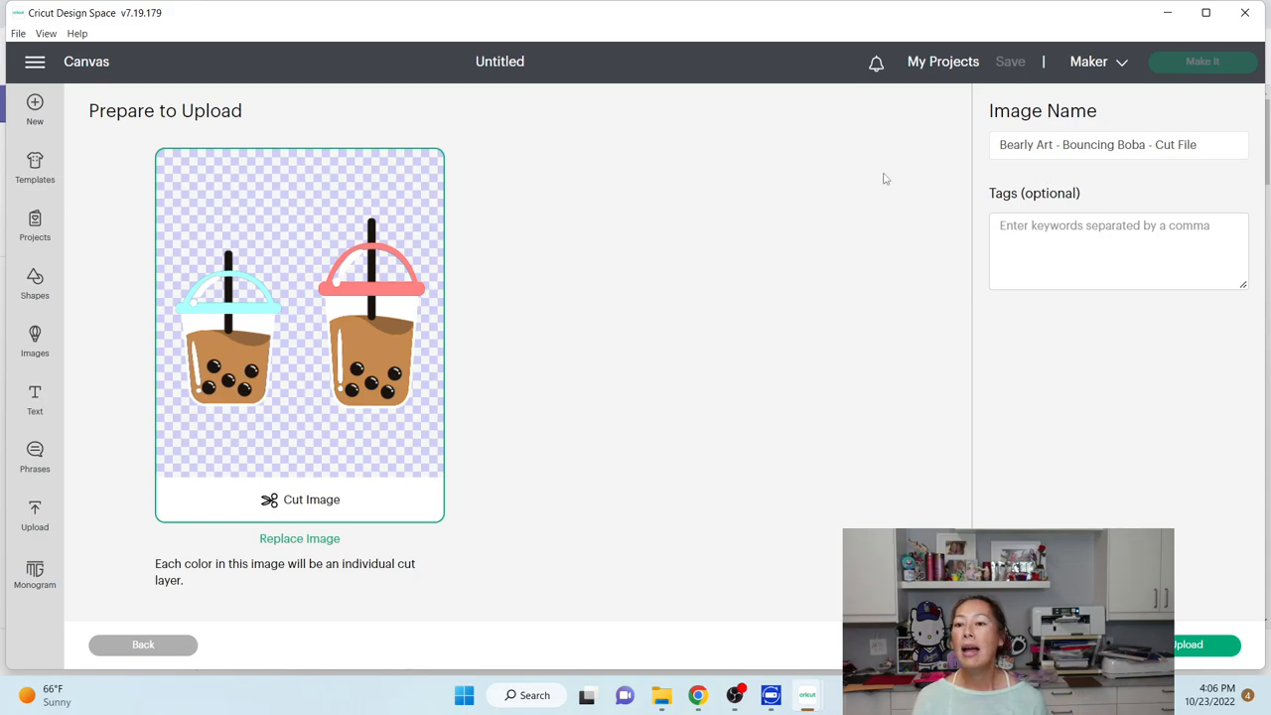
pyautogui.moveTo(1042, 171)
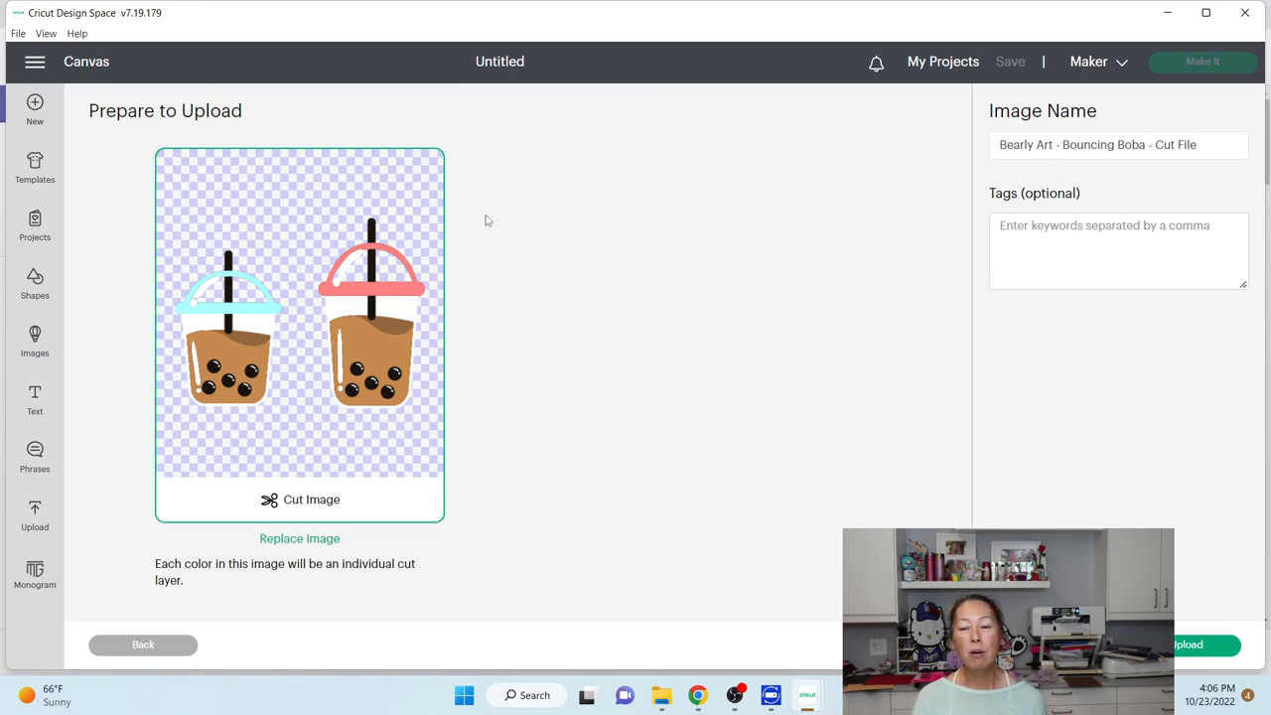
pyautogui.moveTo(60, 330)
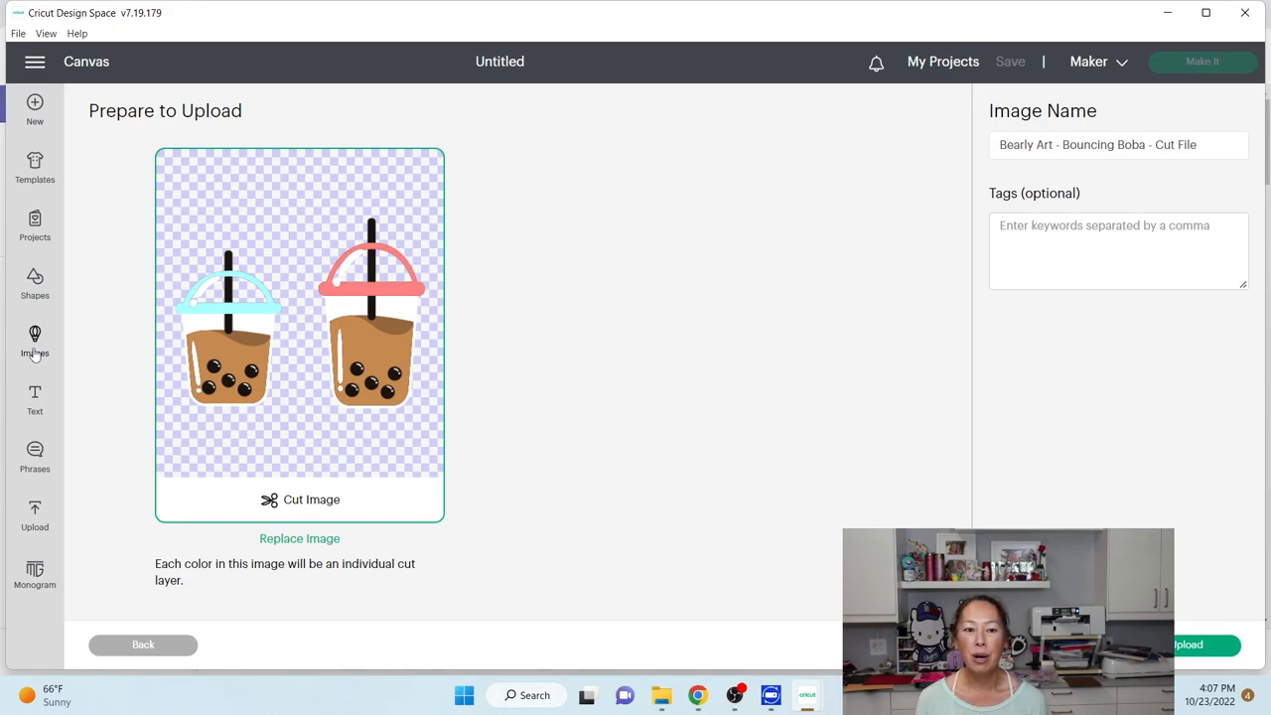
pyautogui.moveTo(72, 301)
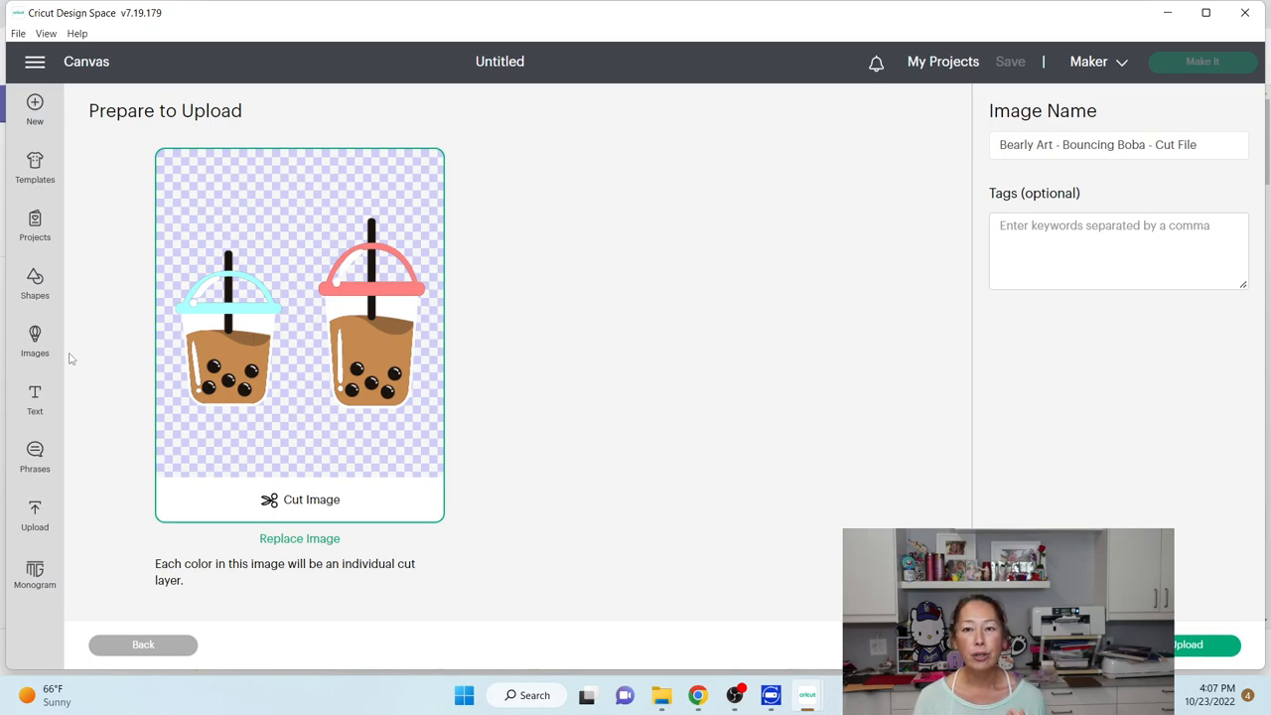
pyautogui.moveTo(718, 323)
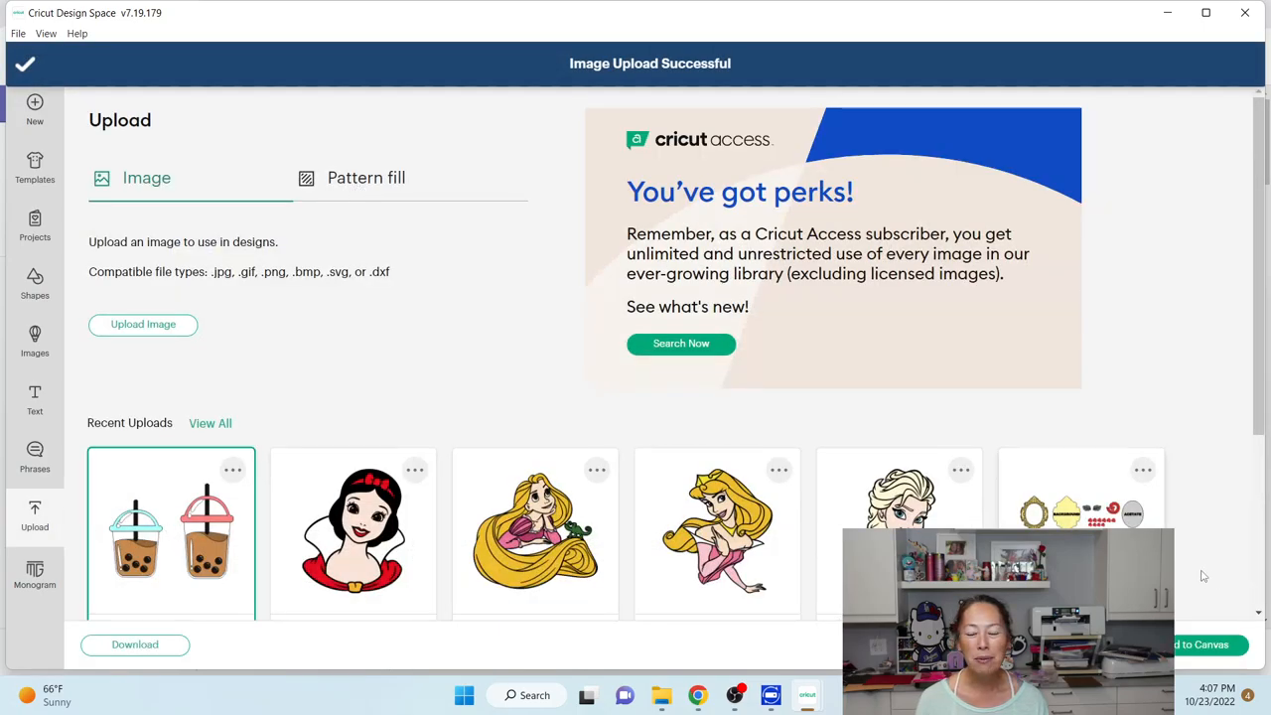
pyautogui.moveTo(793, 419)
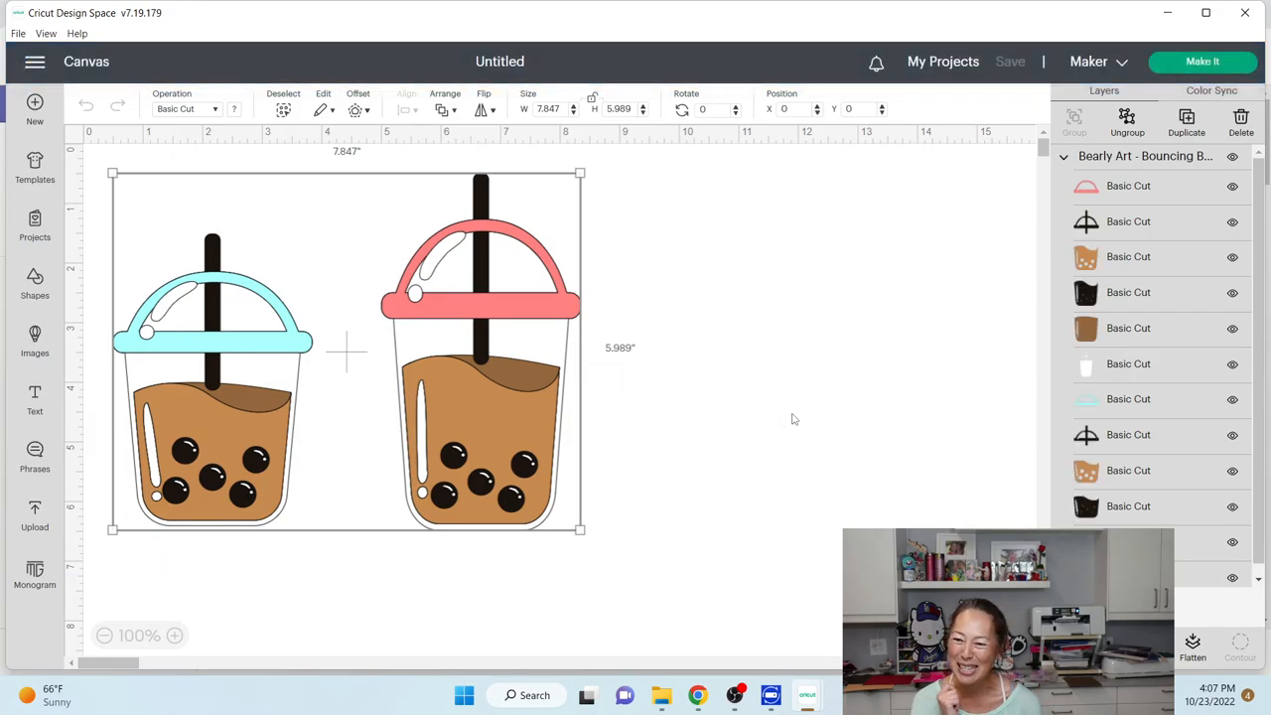
pyautogui.moveTo(934, 401)
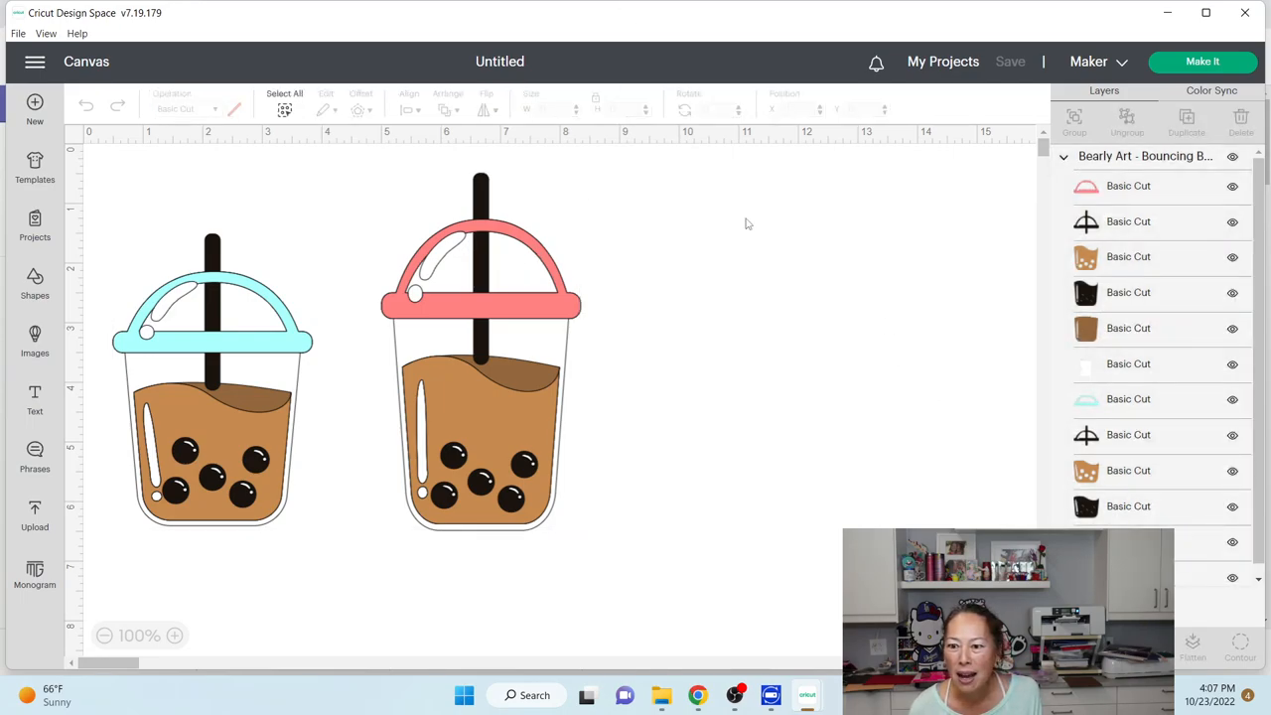
# Step: Select the pink lid layer of the placed boba image
pyautogui.click(480, 268)
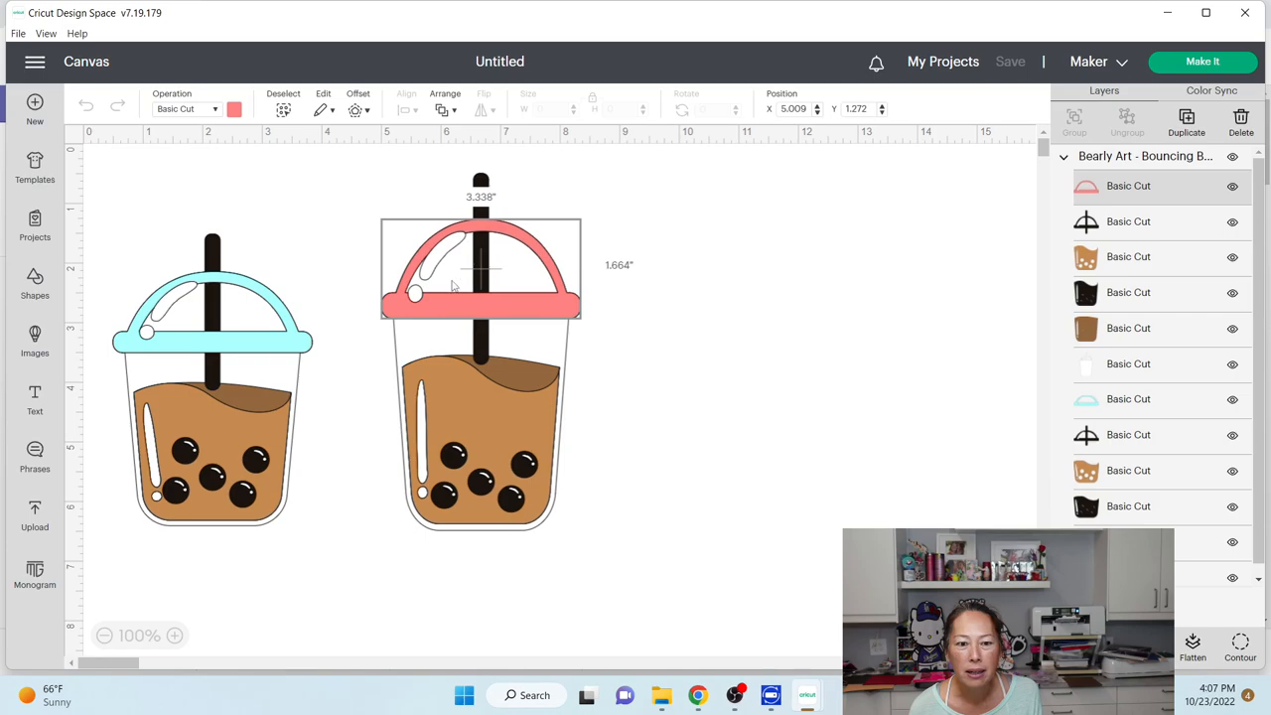
pyautogui.moveTo(457, 242)
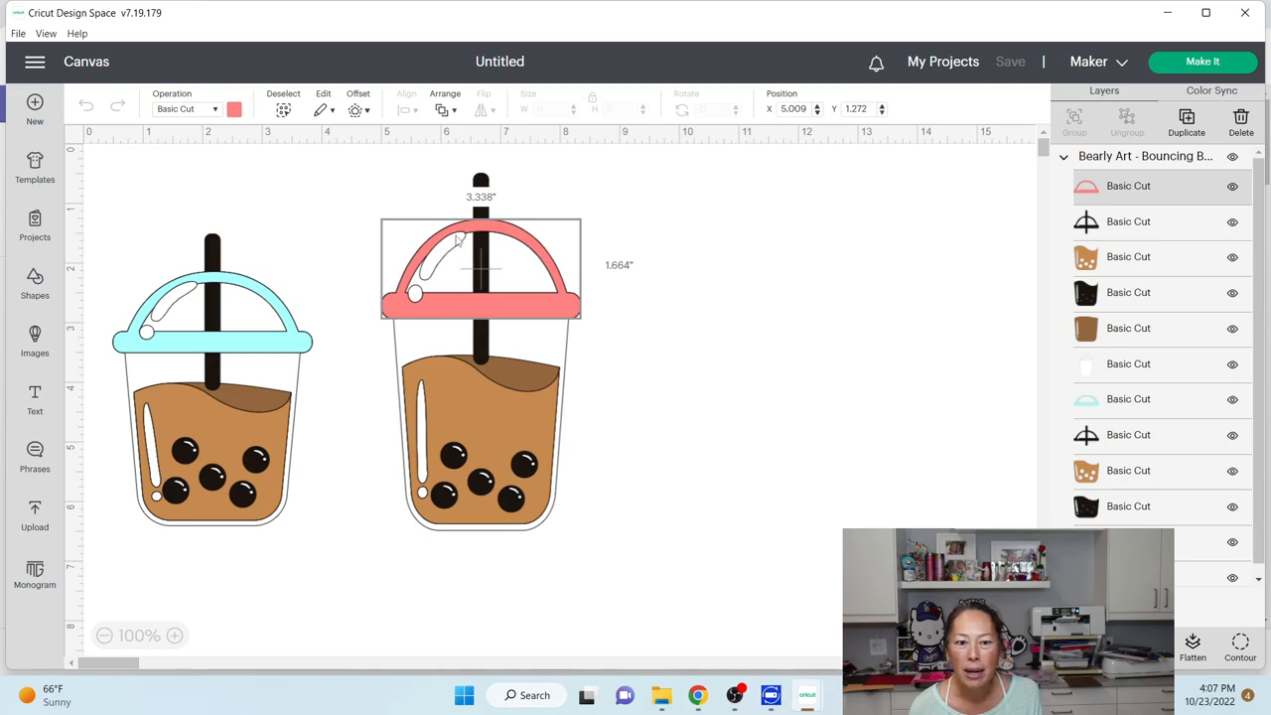
pyautogui.moveTo(941, 419)
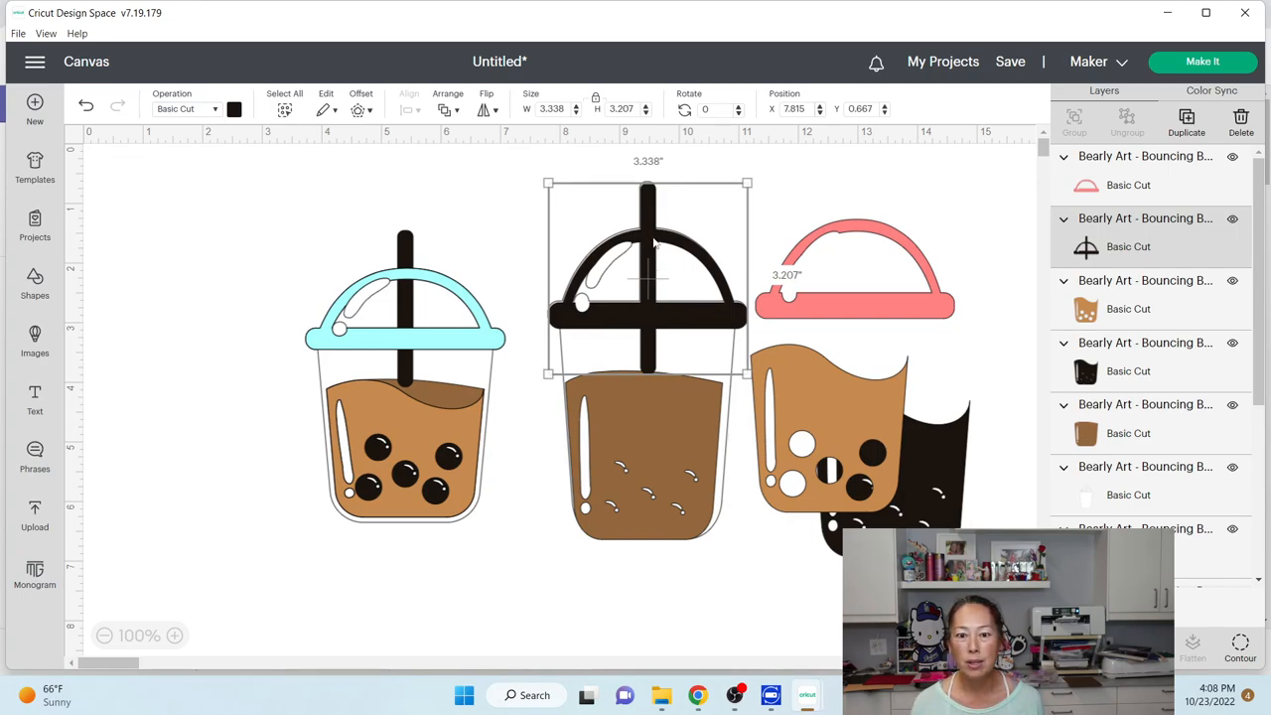
pyautogui.moveTo(659, 244)
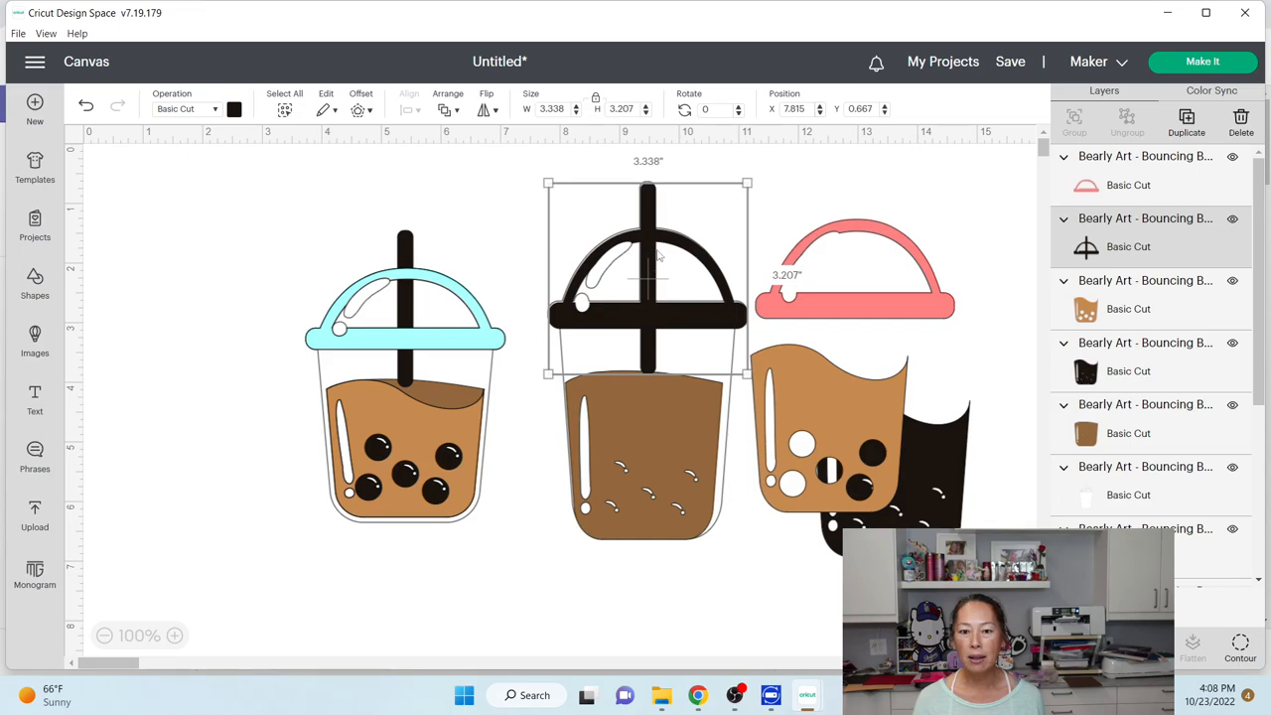
pyautogui.moveTo(642, 278)
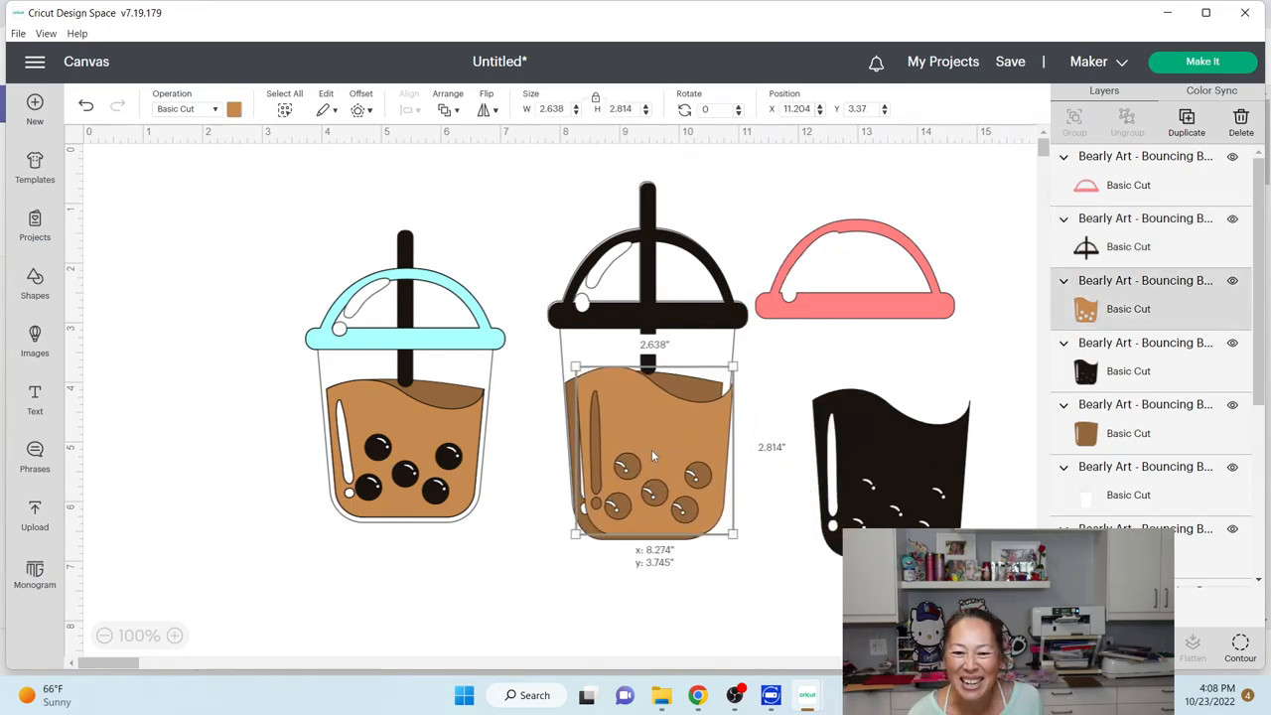
# Step: Drag the pink cup's brown tea piece away from the cup
pyautogui.moveTo(650, 457); pyautogui.dragTo(647, 447)
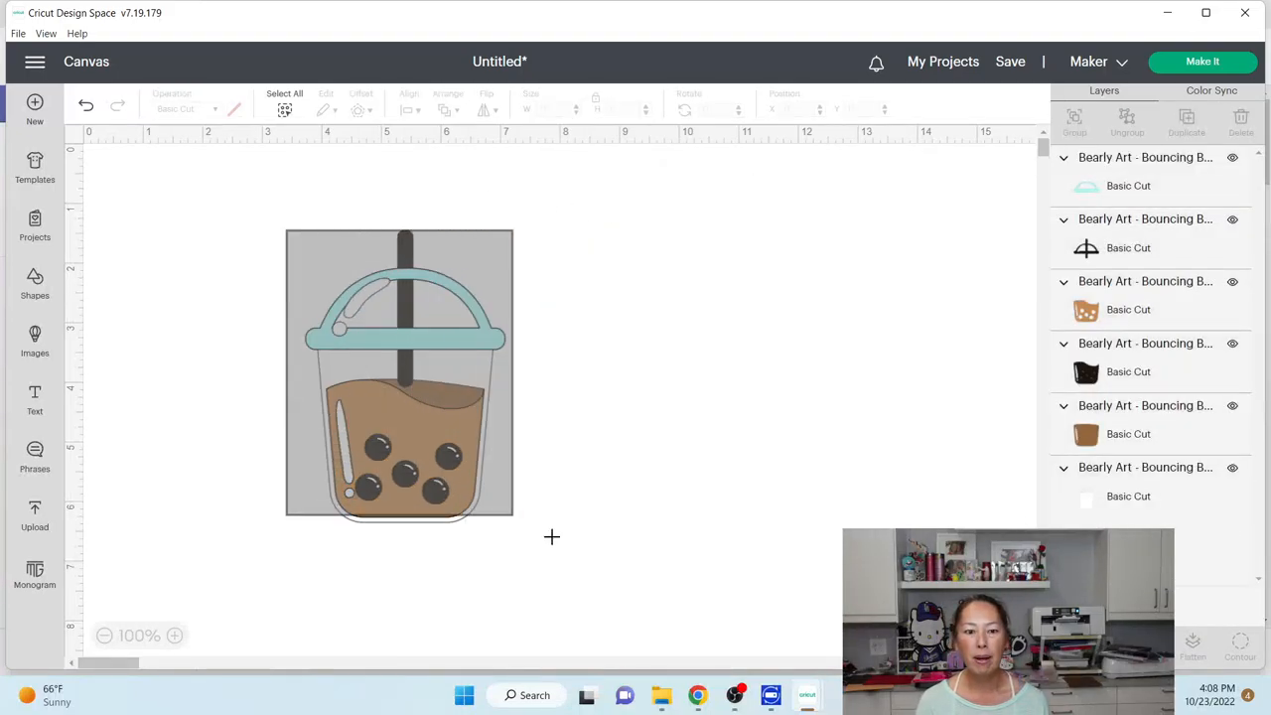
# Step: Shrink the blue-lidded cup proportionally by lowering its height value
pyautogui.click(397, 376)
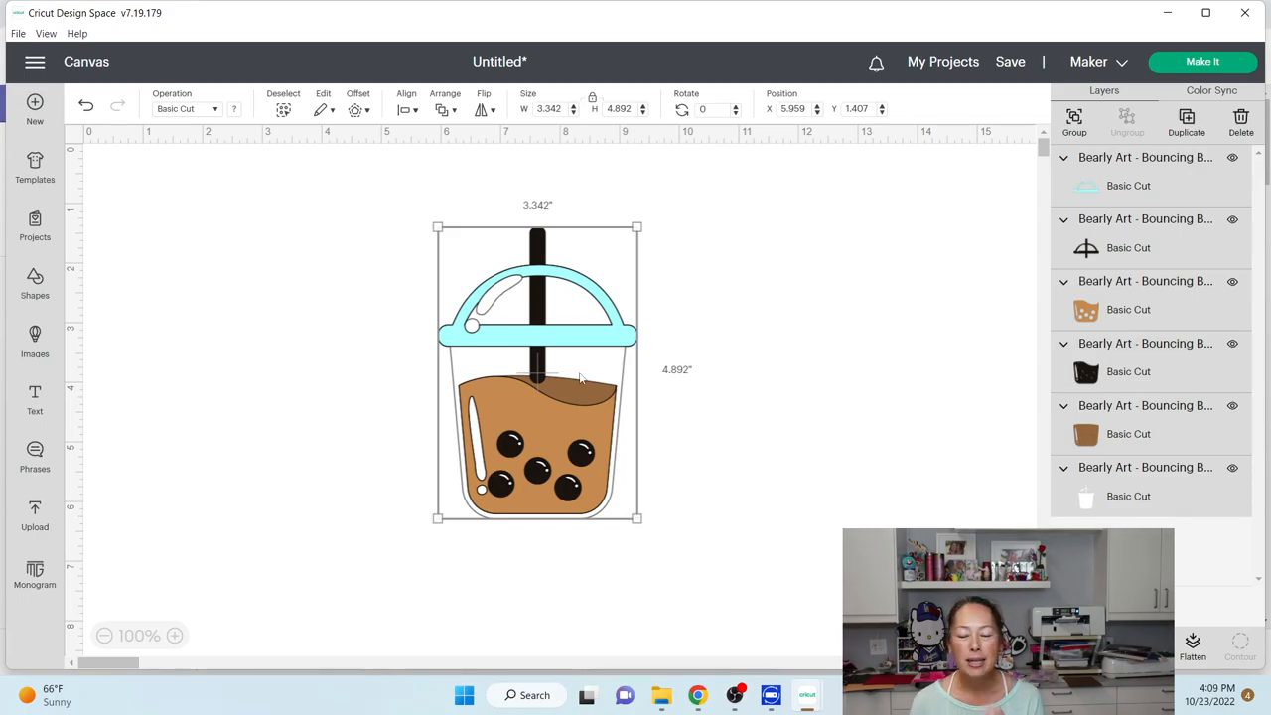
pyautogui.moveTo(586, 263)
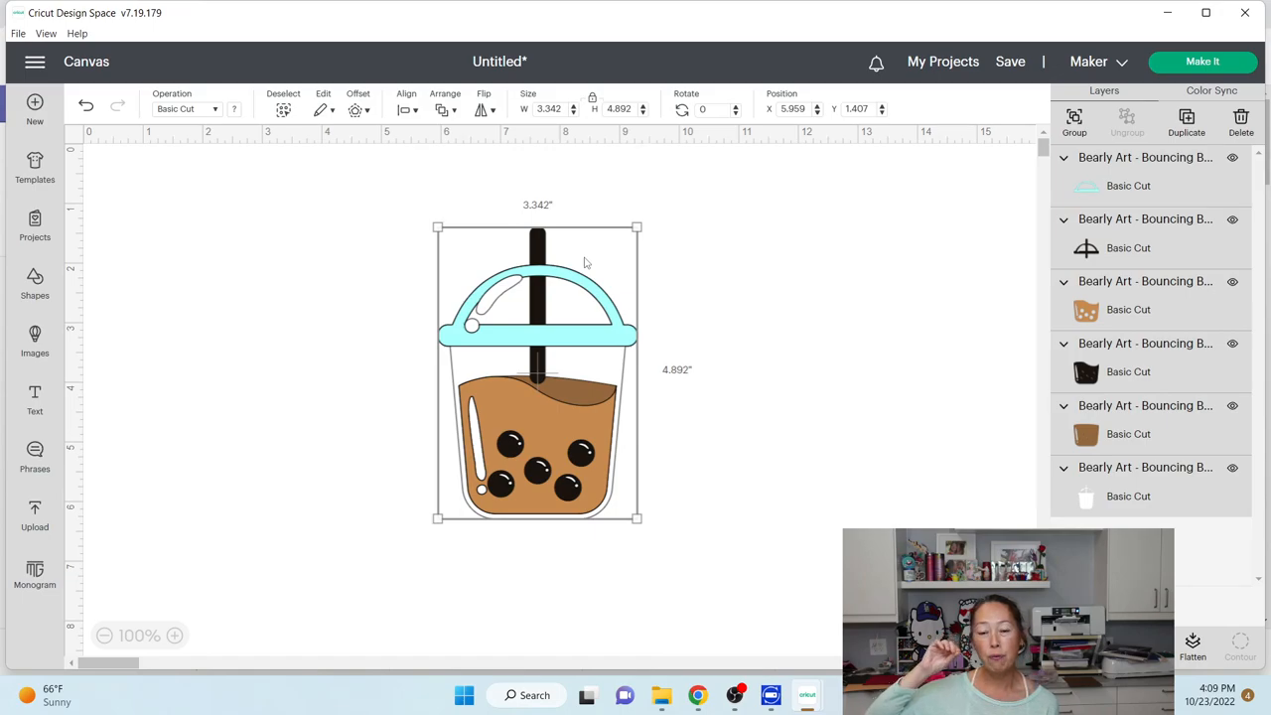
pyautogui.moveTo(535, 282)
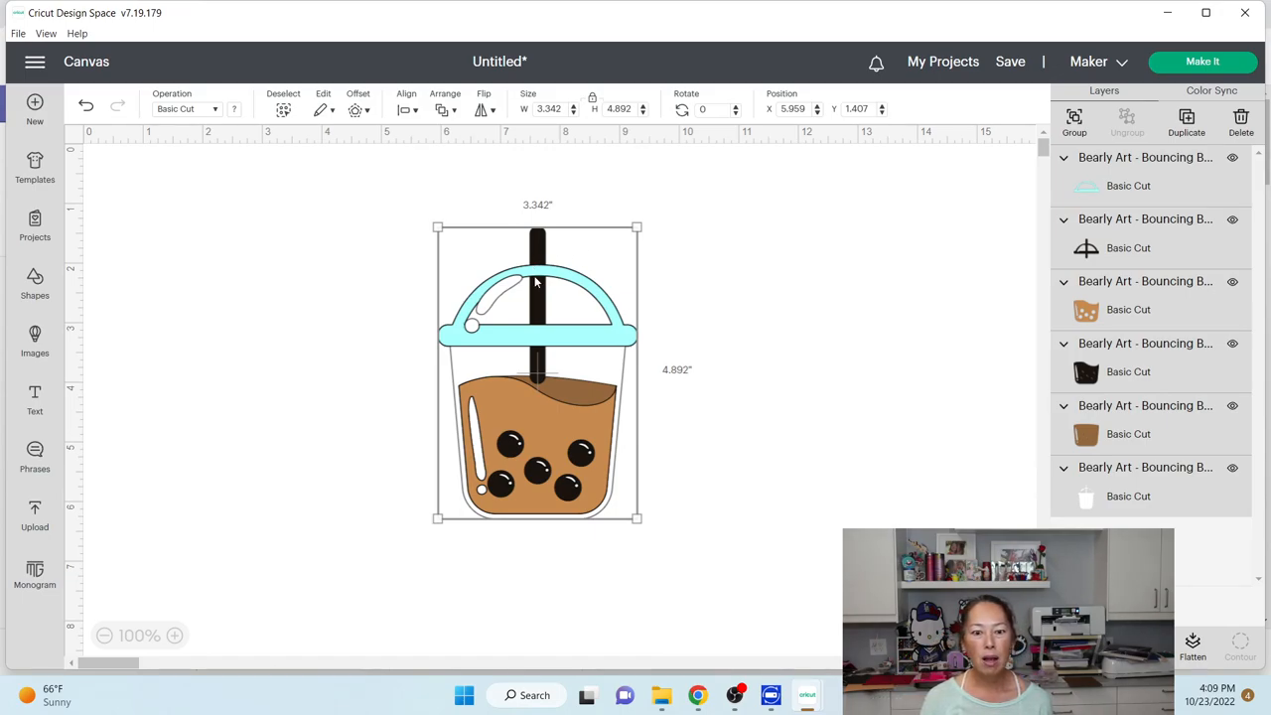
pyautogui.moveTo(536, 405)
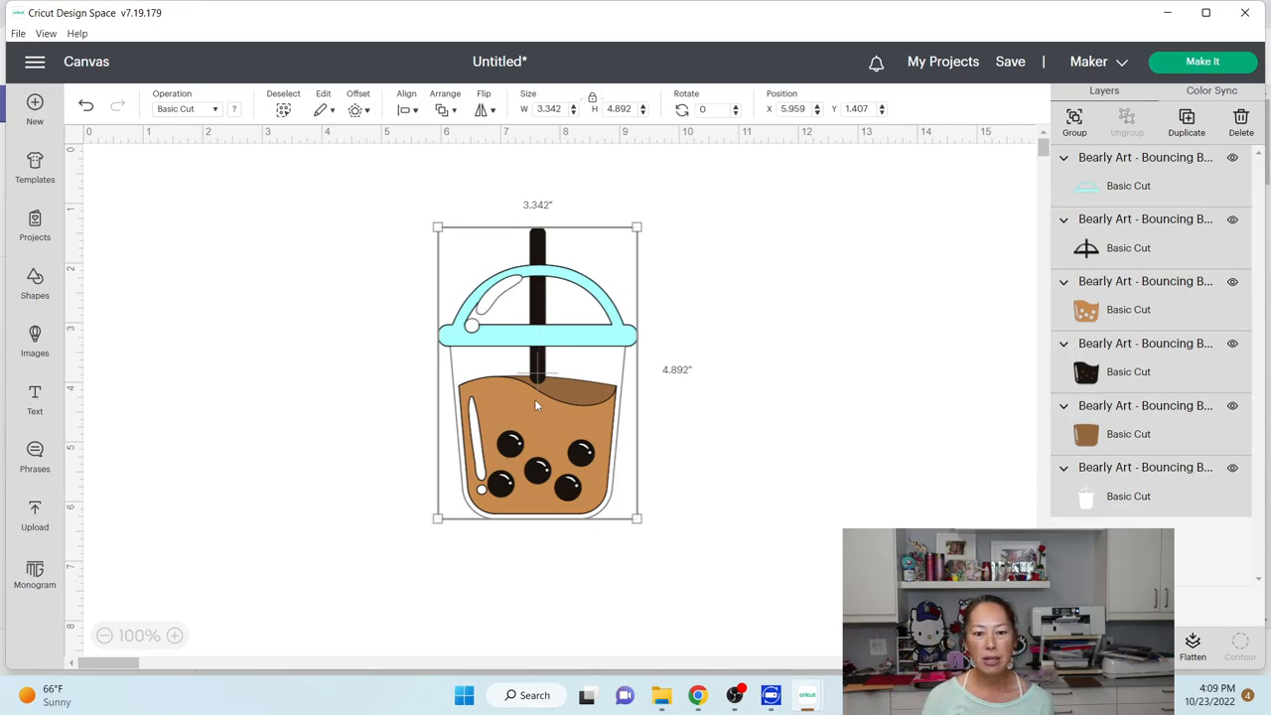
pyautogui.moveTo(600, 455)
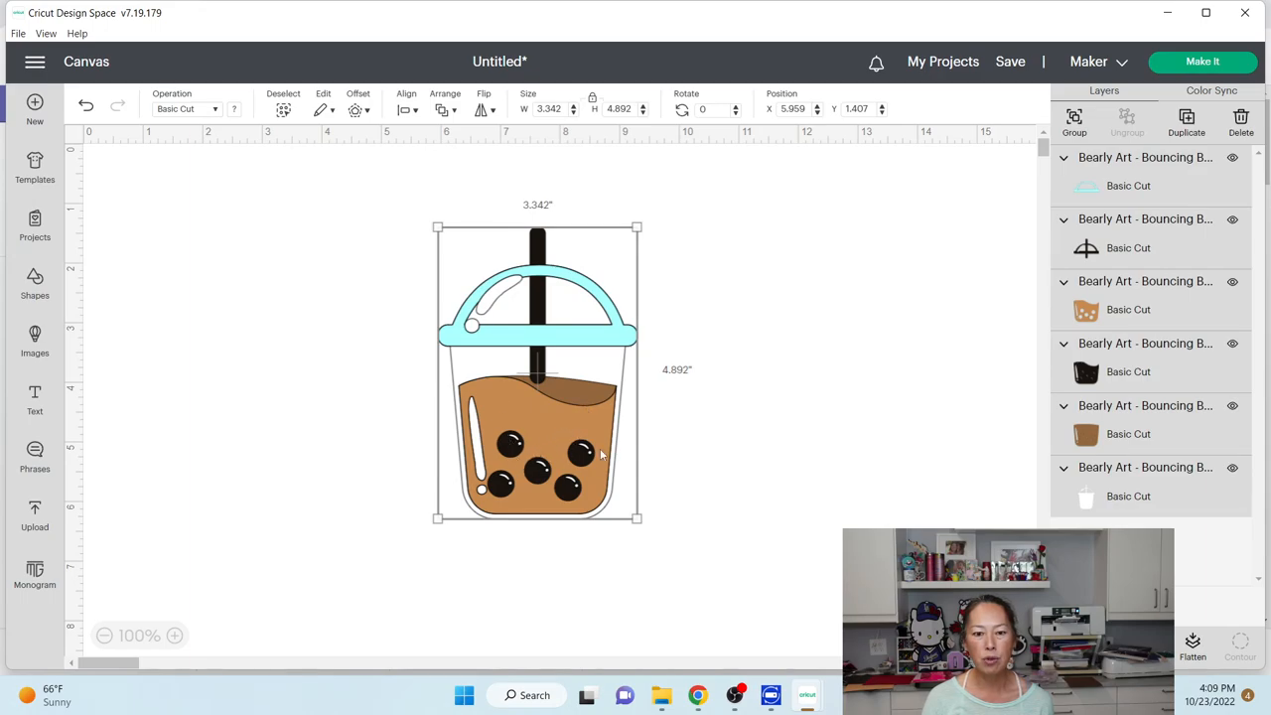
pyautogui.moveTo(653, 205)
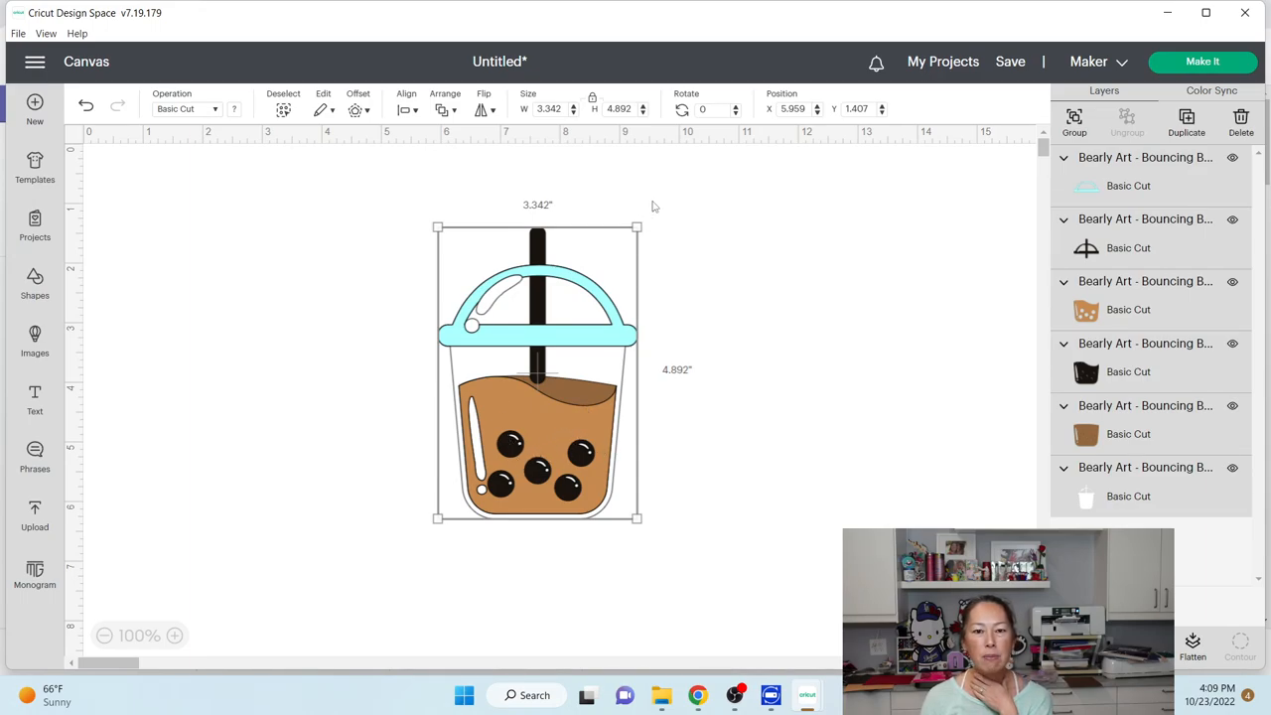
pyautogui.click(618, 108)
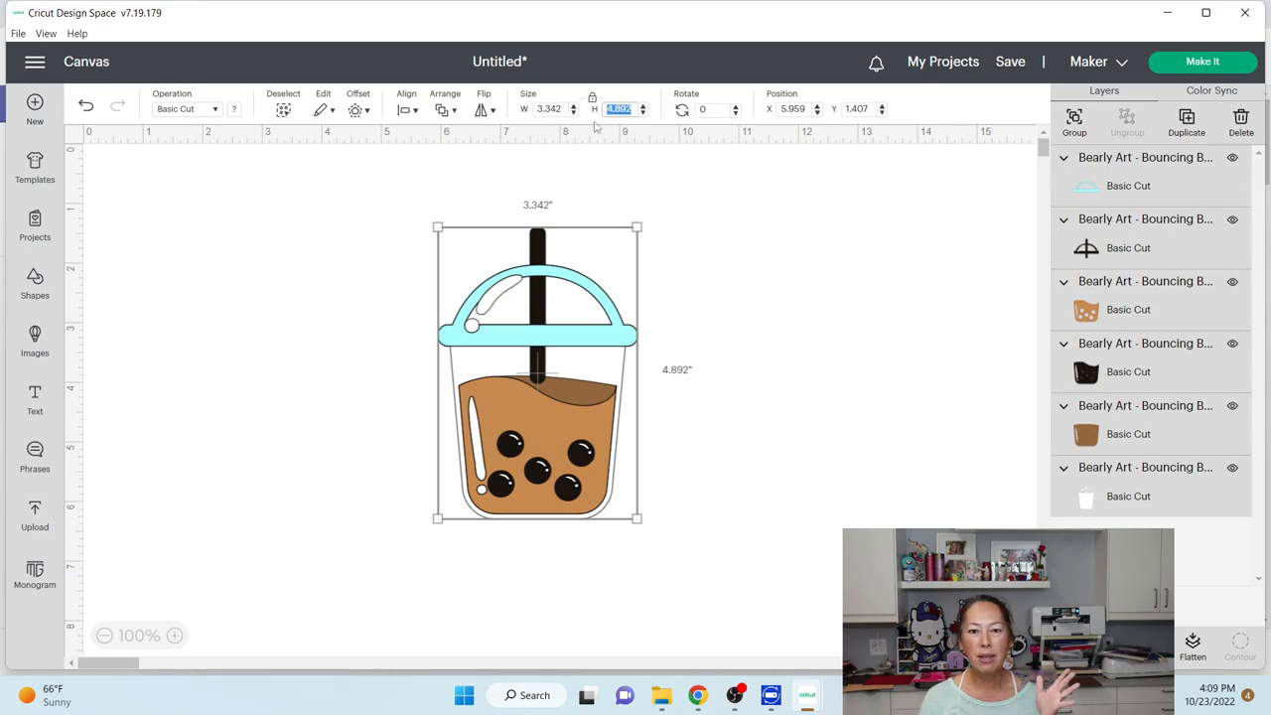
pyautogui.moveTo(539, 427)
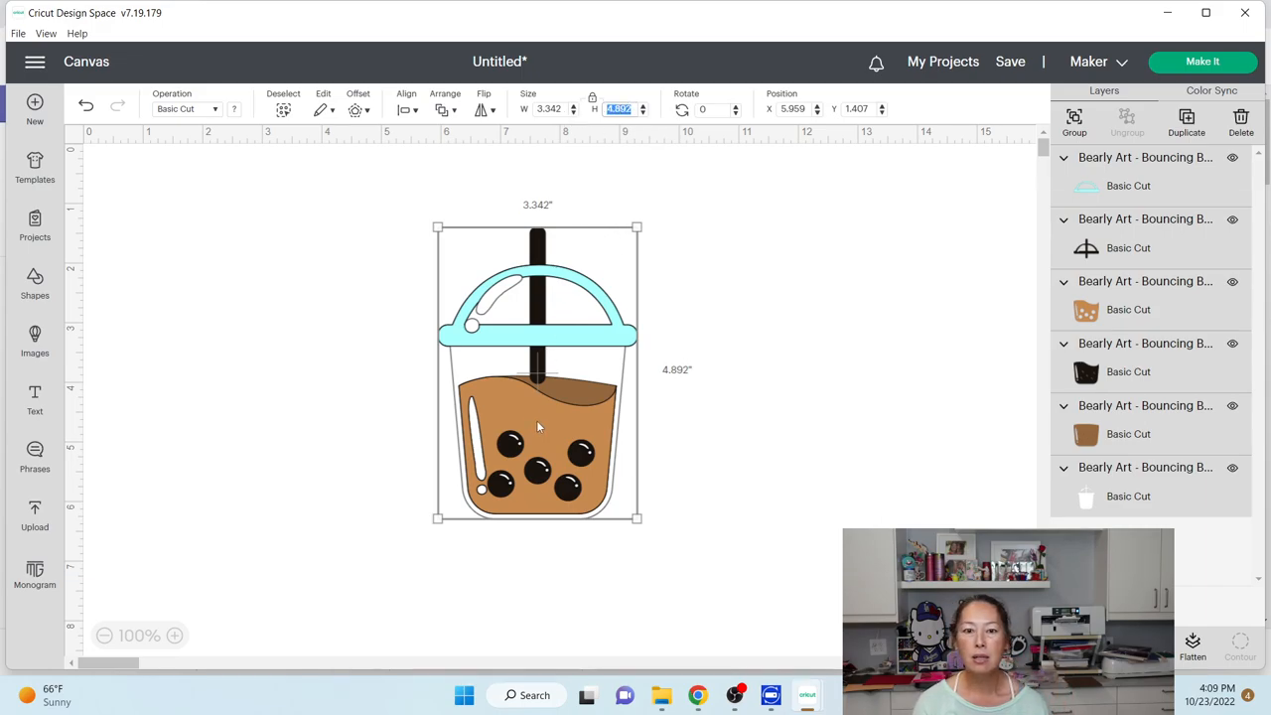
pyautogui.click(654, 455)
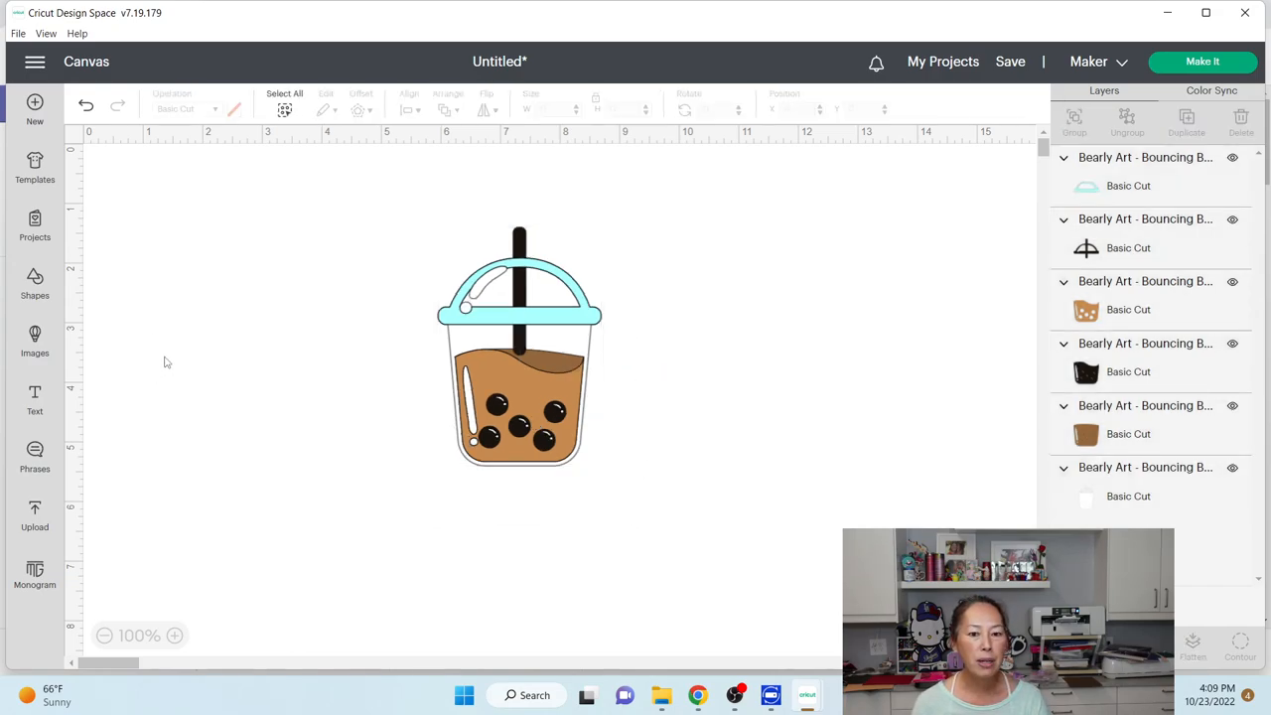
# Step: Add a square sized 1 by 1.25 inches and centre it beneath the cup
pyautogui.click(35, 283)
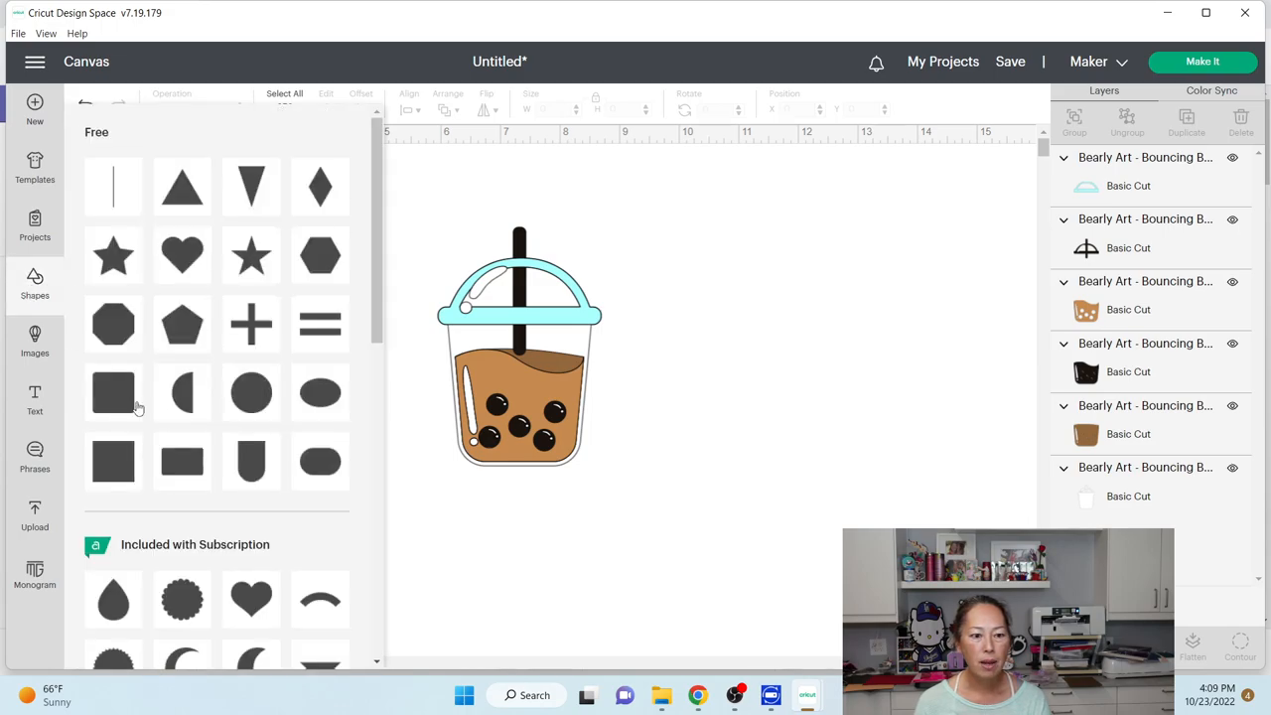
pyautogui.click(35, 283)
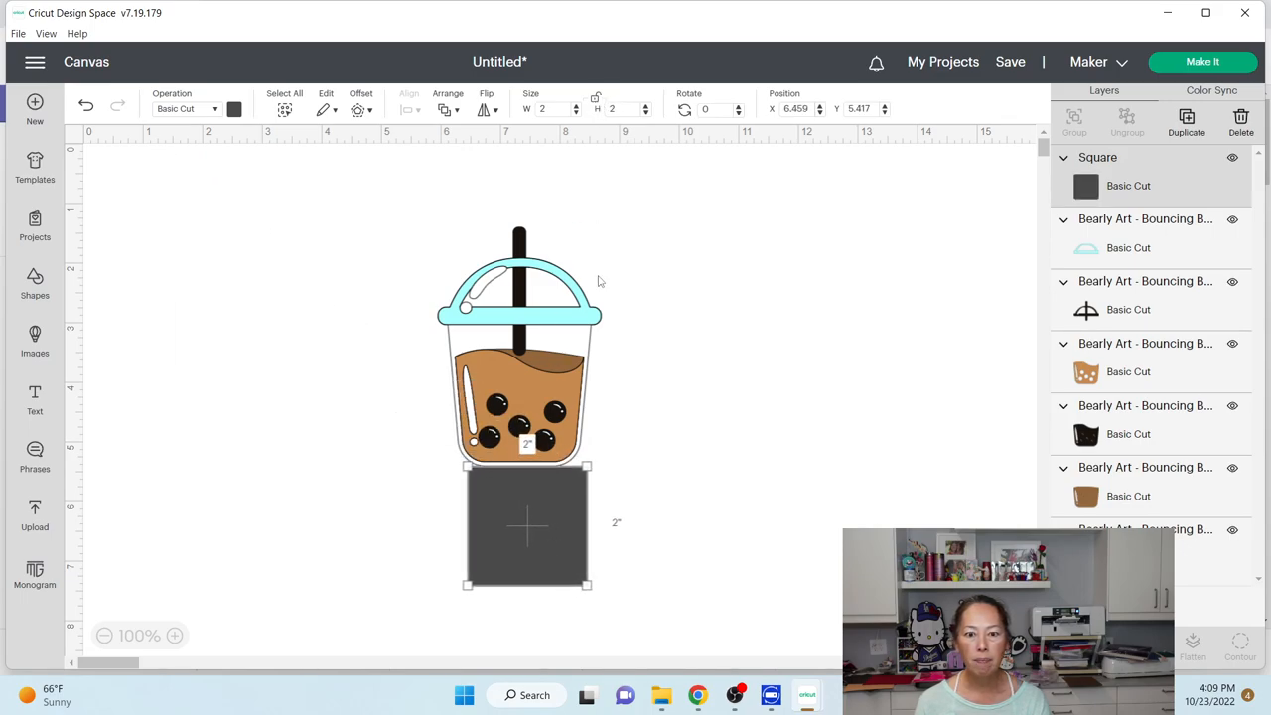
pyautogui.moveTo(585, 526); pyautogui.dragTo(541, 526)
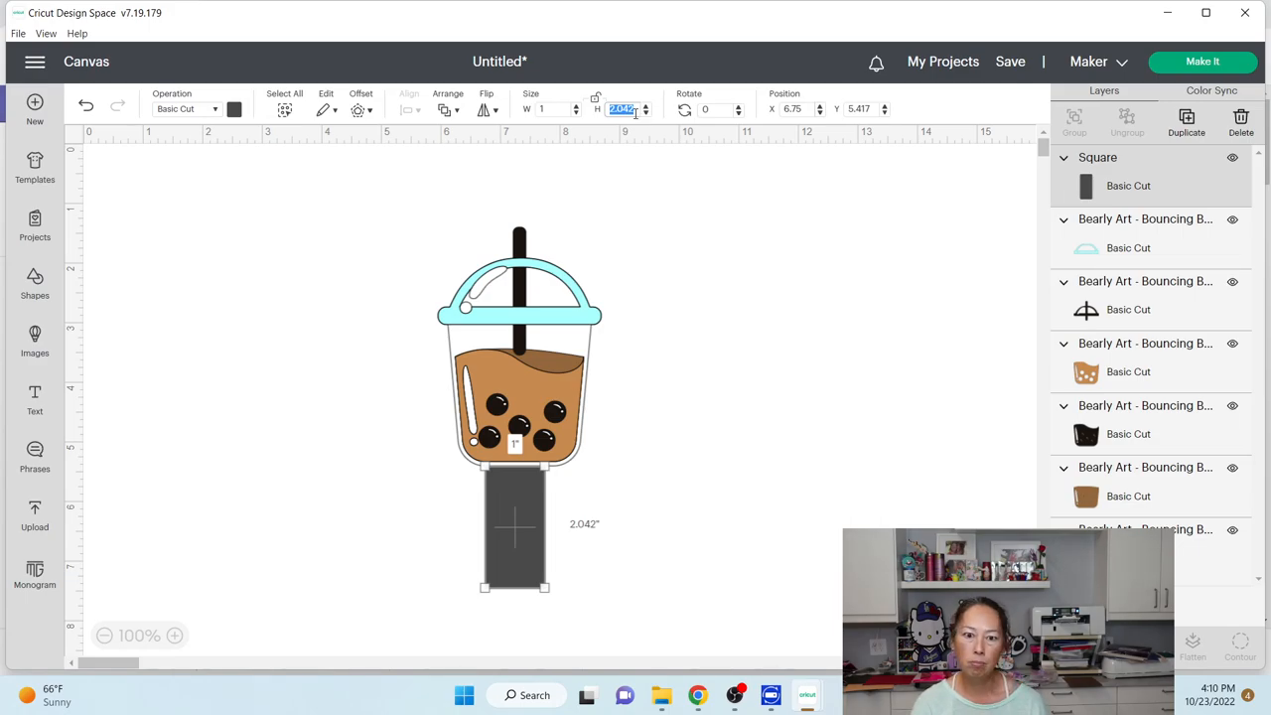
pyautogui.write('1.25')
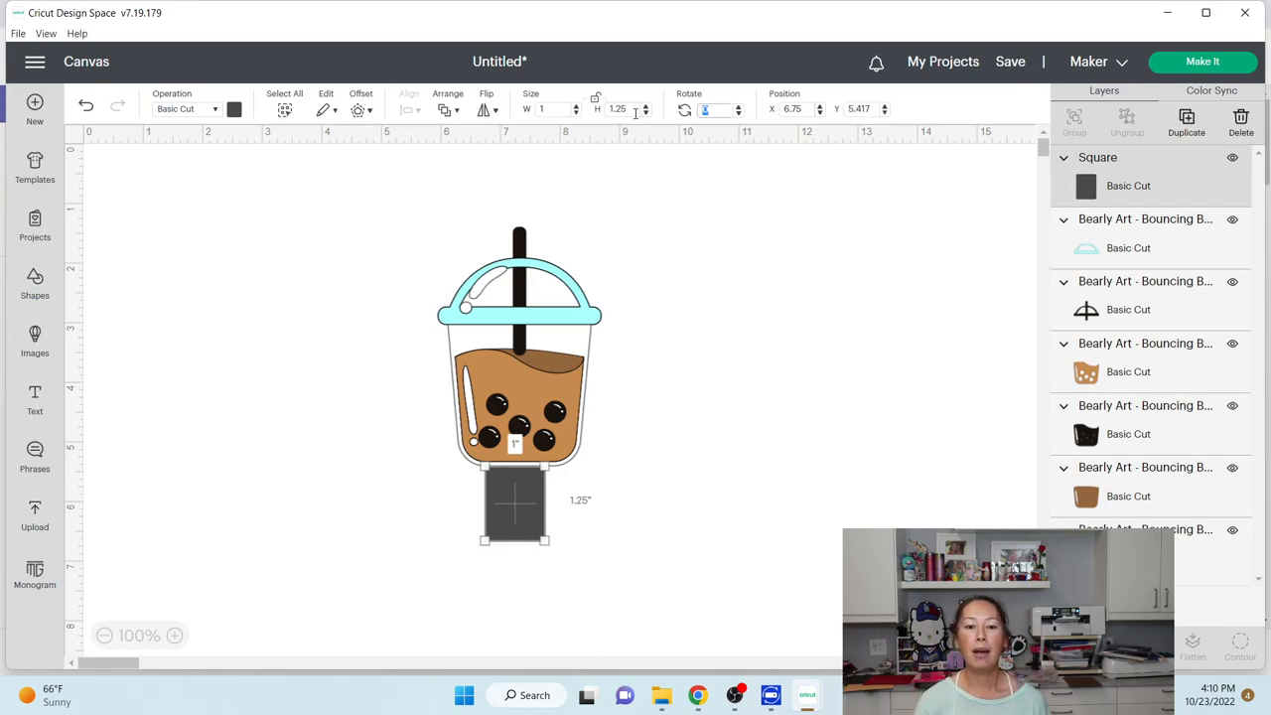
pyautogui.moveTo(514, 501); pyautogui.dragTo(524, 506)
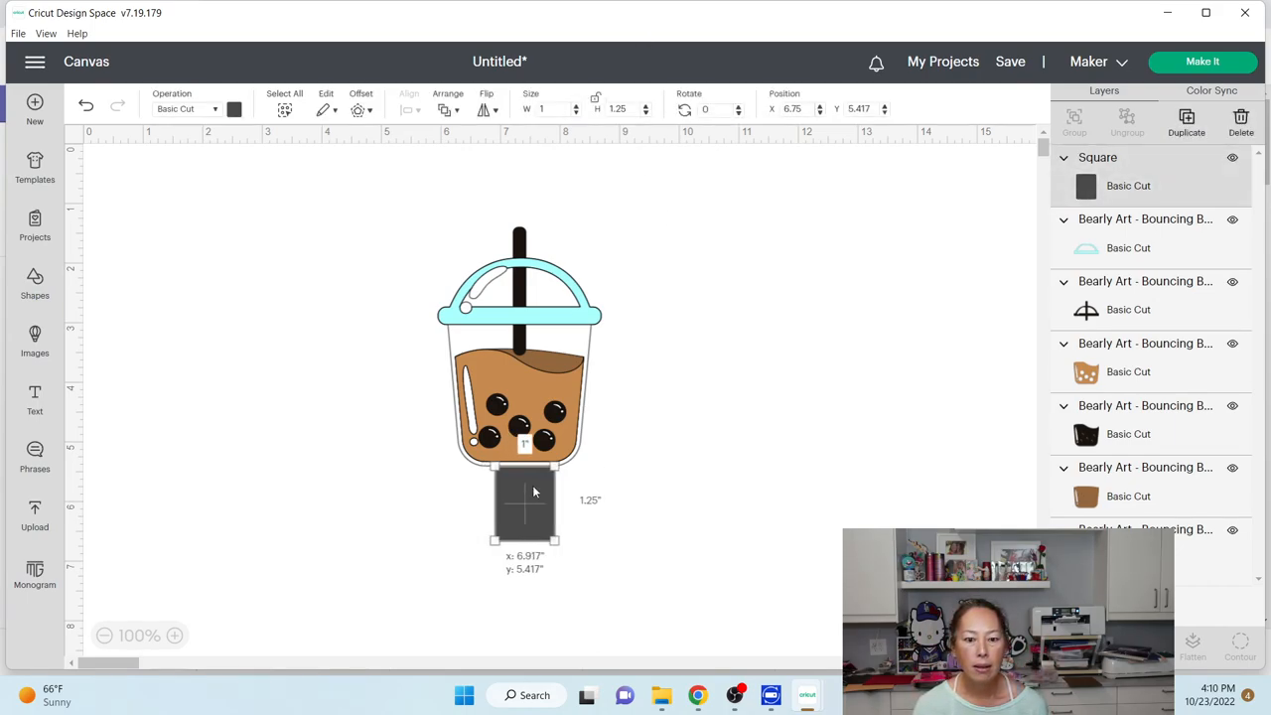
pyautogui.moveTo(523, 507); pyautogui.dragTo(518, 497)
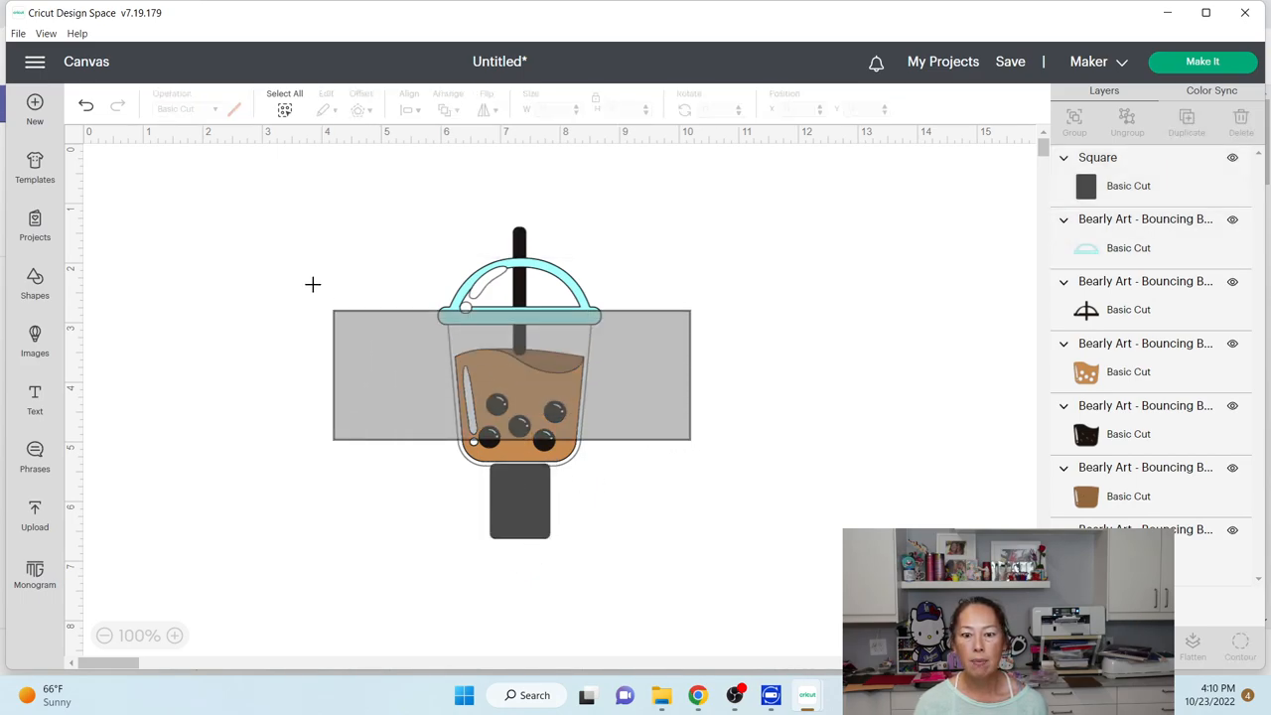
# Step: Duplicate the boba cup and flip the copy vertically
pyautogui.click(518, 378)
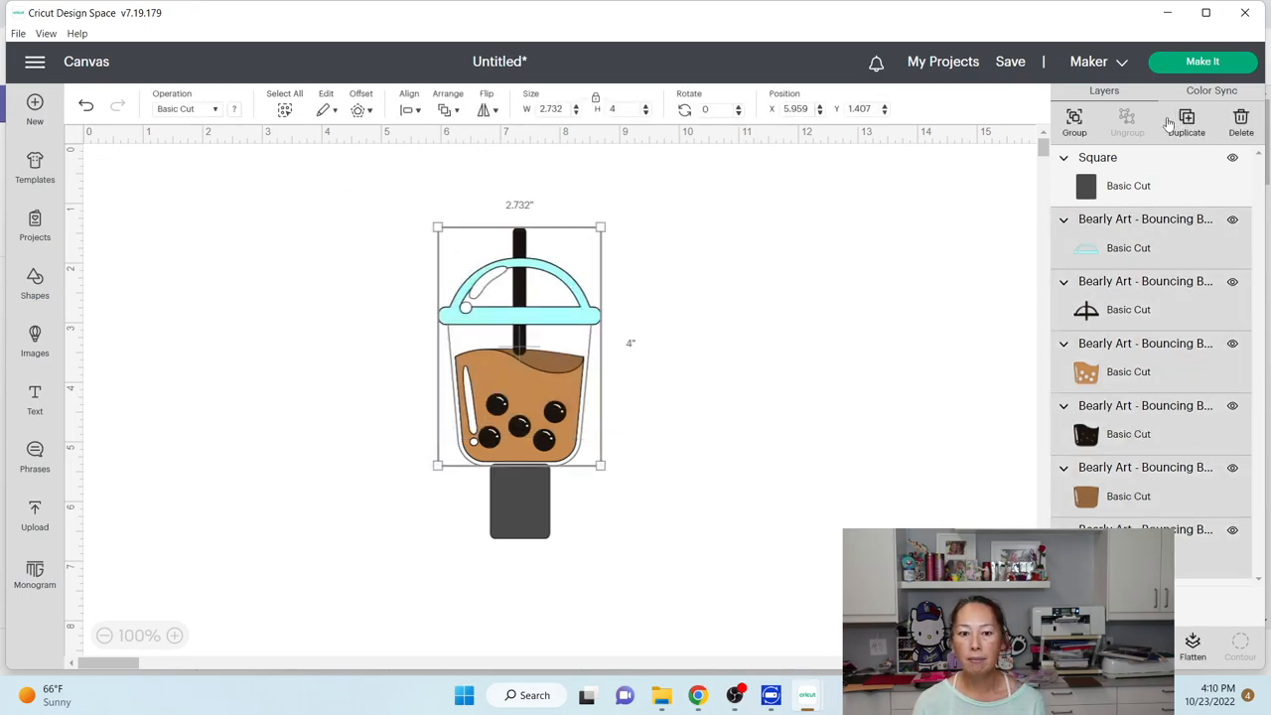
pyautogui.click(1187, 117)
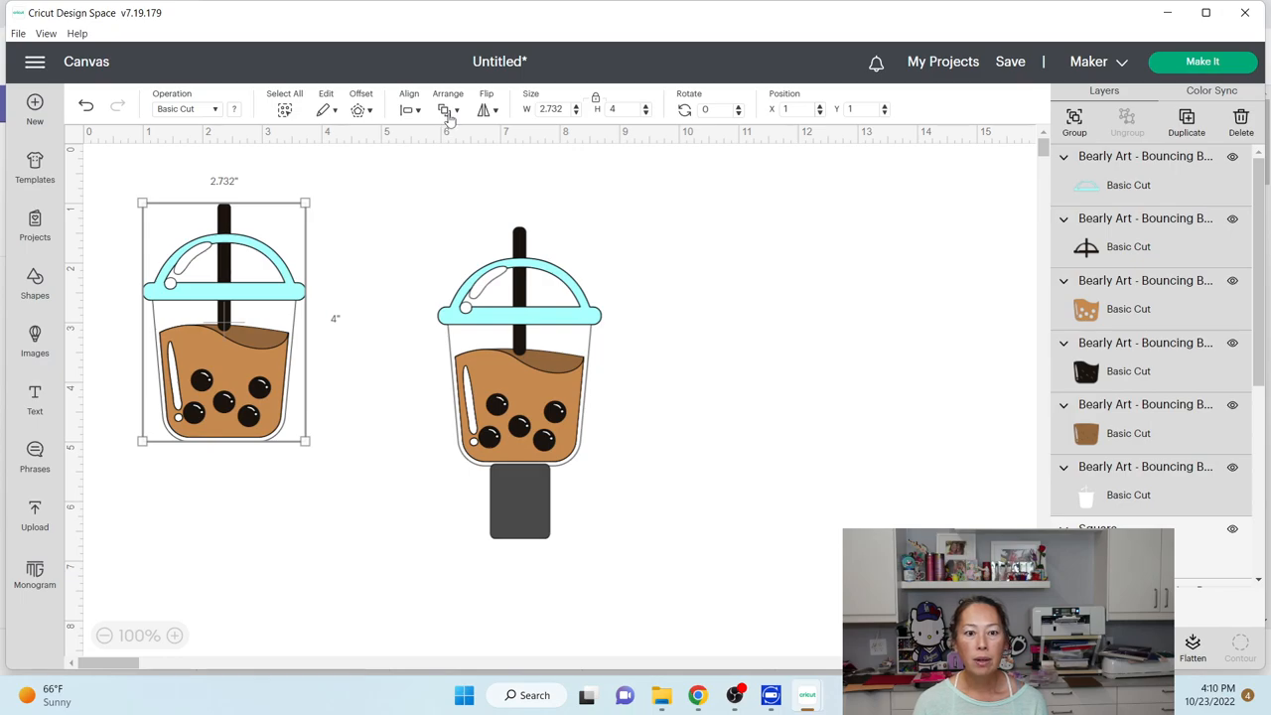
pyautogui.click(447, 110)
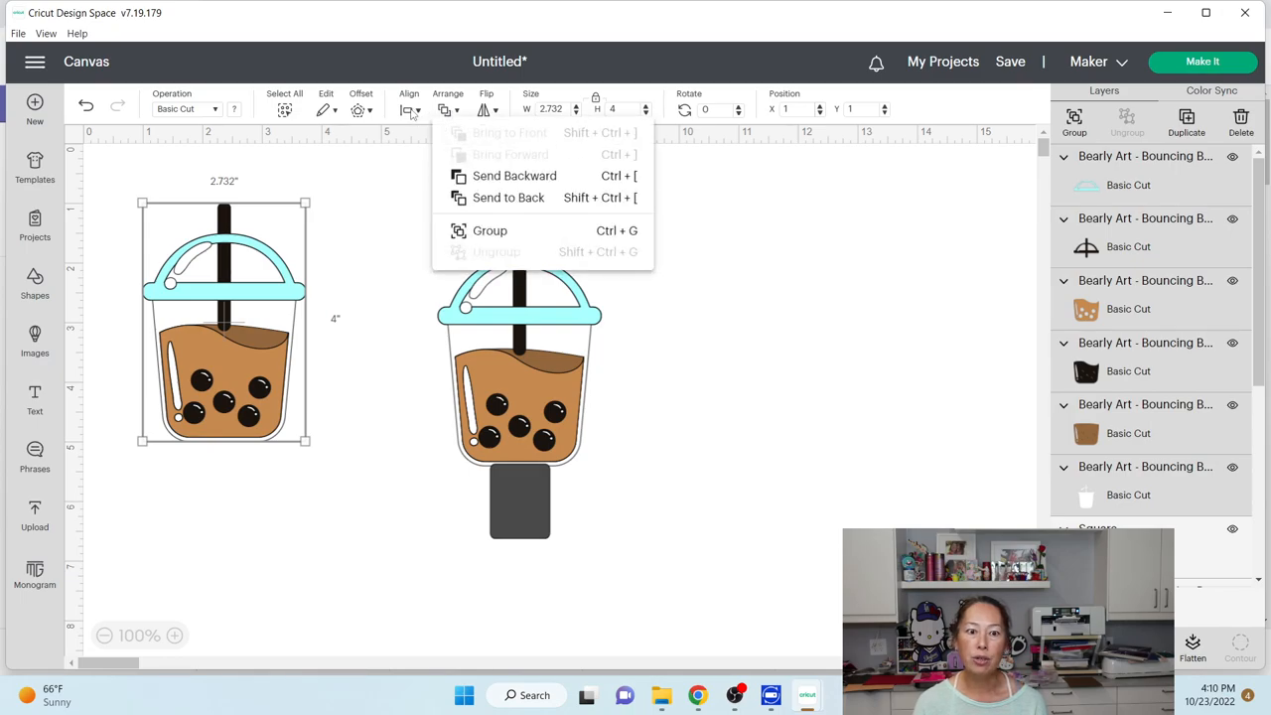
pyautogui.click(487, 109)
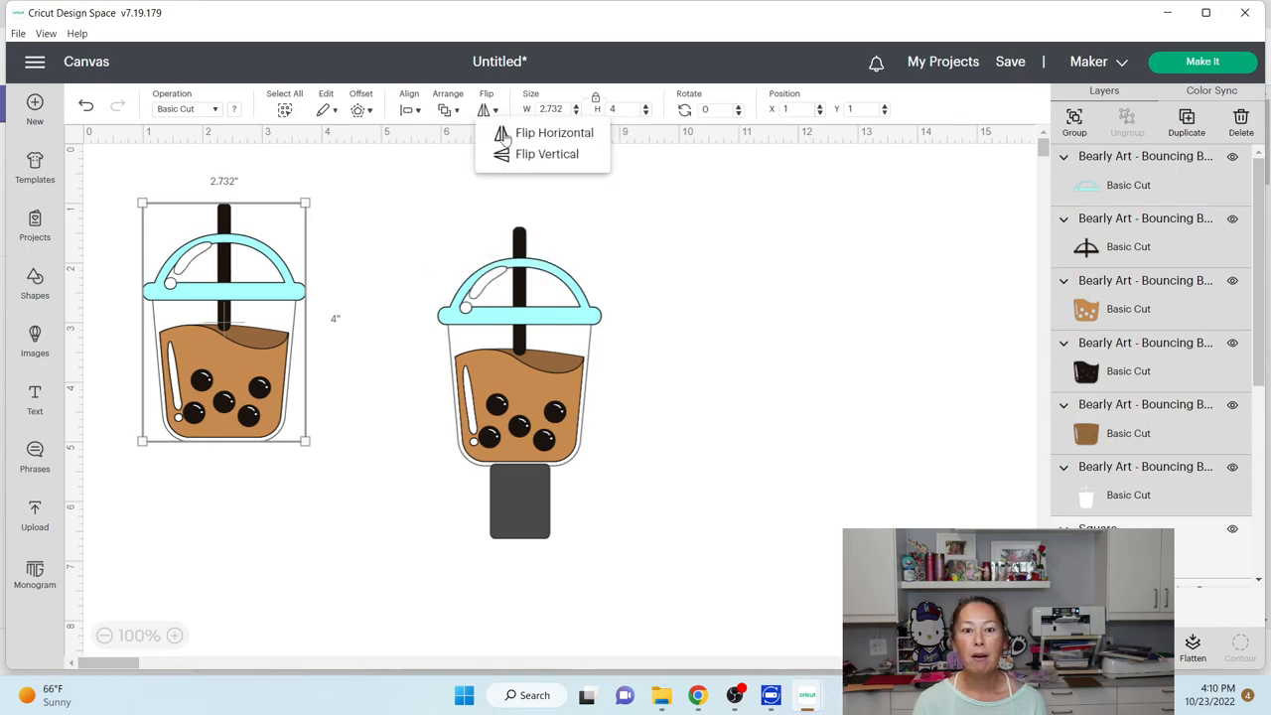
pyautogui.click(546, 153)
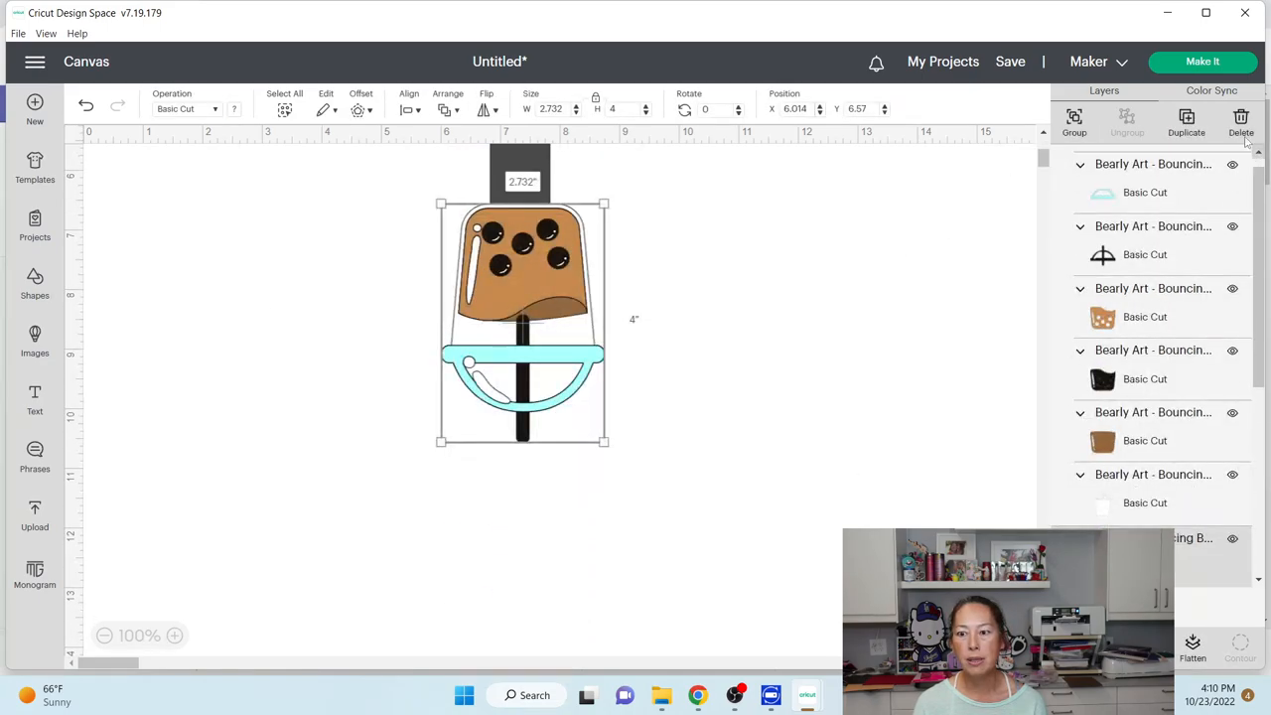
# Step: Align both cups and the square tab with Center Horizontally
pyautogui.click(1073, 119)
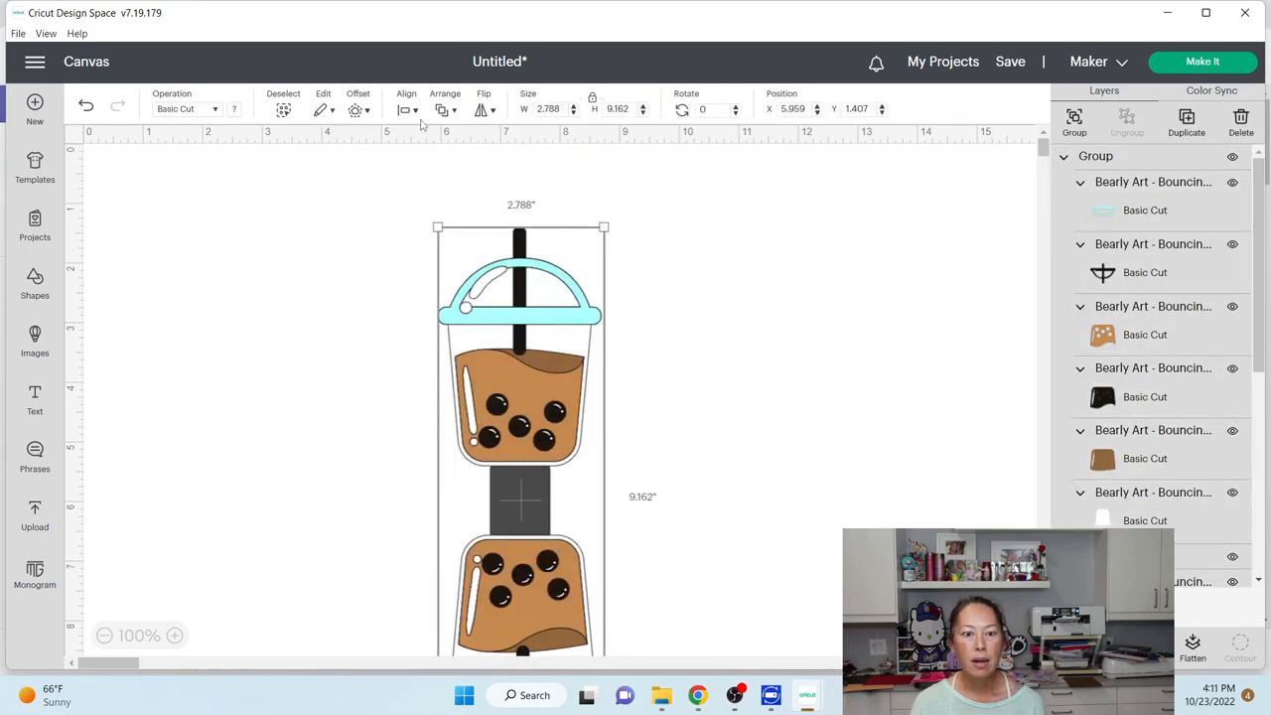
pyautogui.click(406, 105)
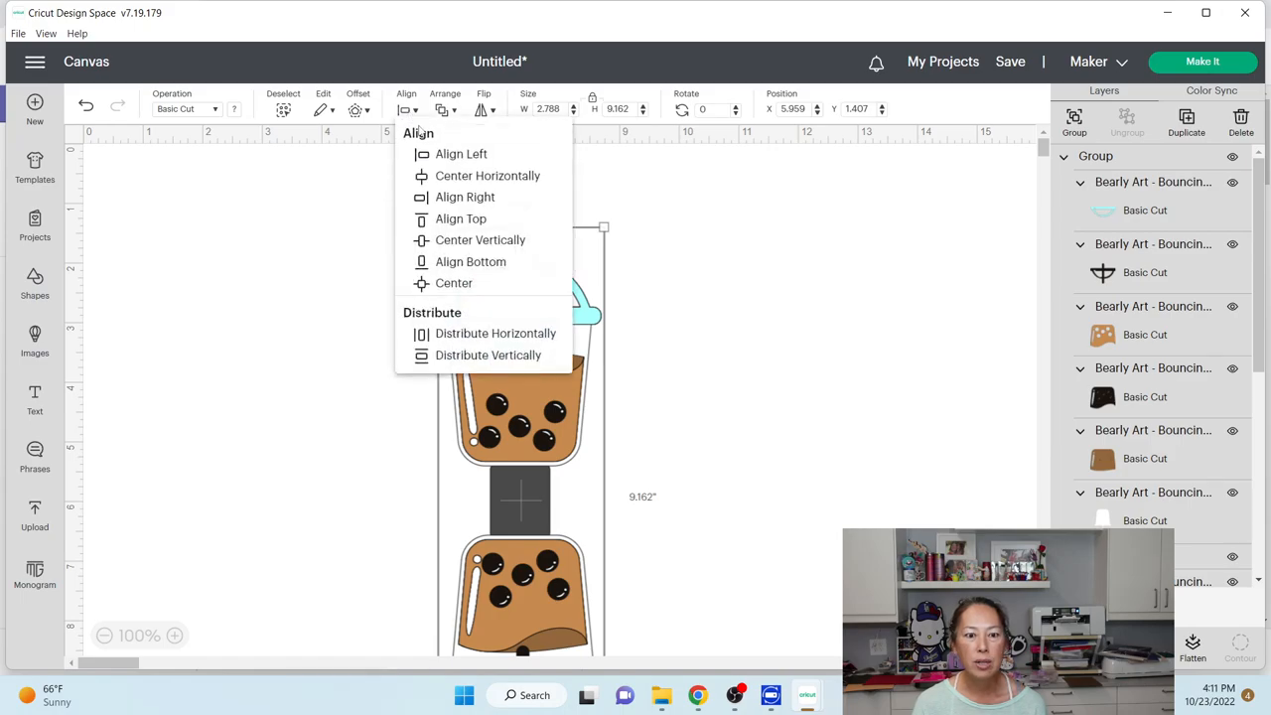
pyautogui.click(488, 175)
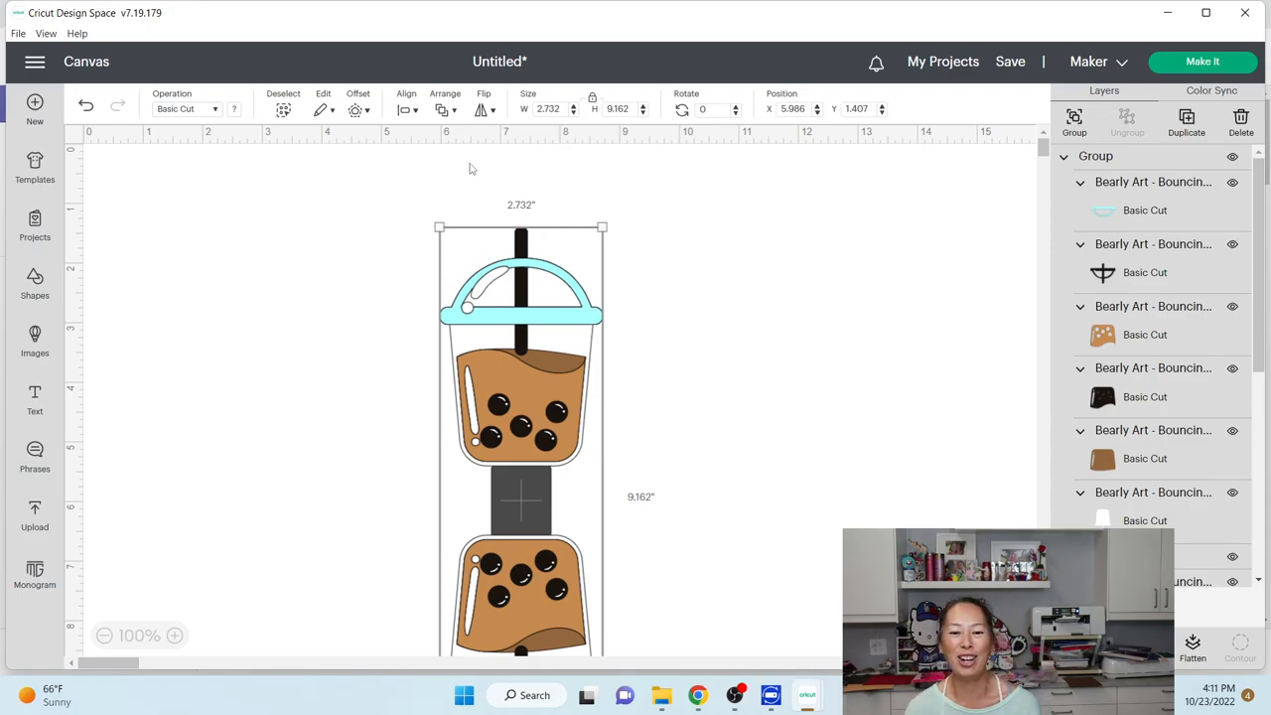
pyautogui.click(823, 383)
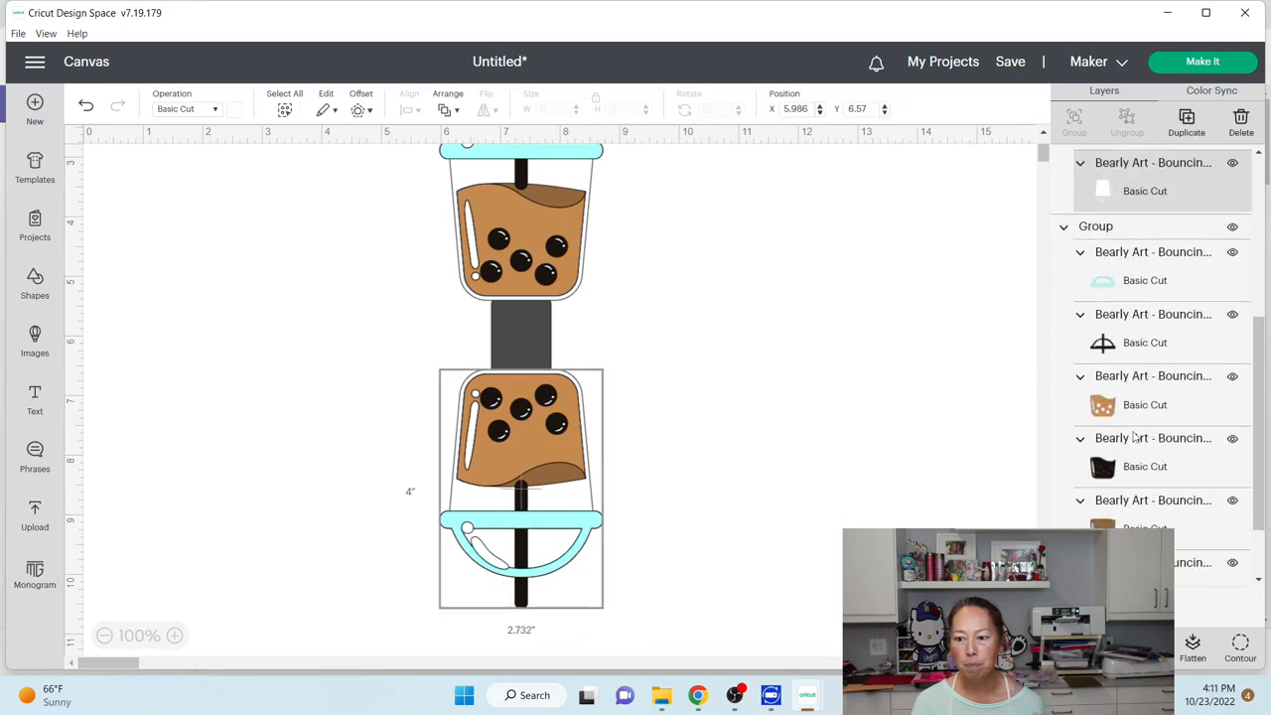
# Step: Colour the welded backing white and send it behind both cups
pyautogui.scroll(-3)
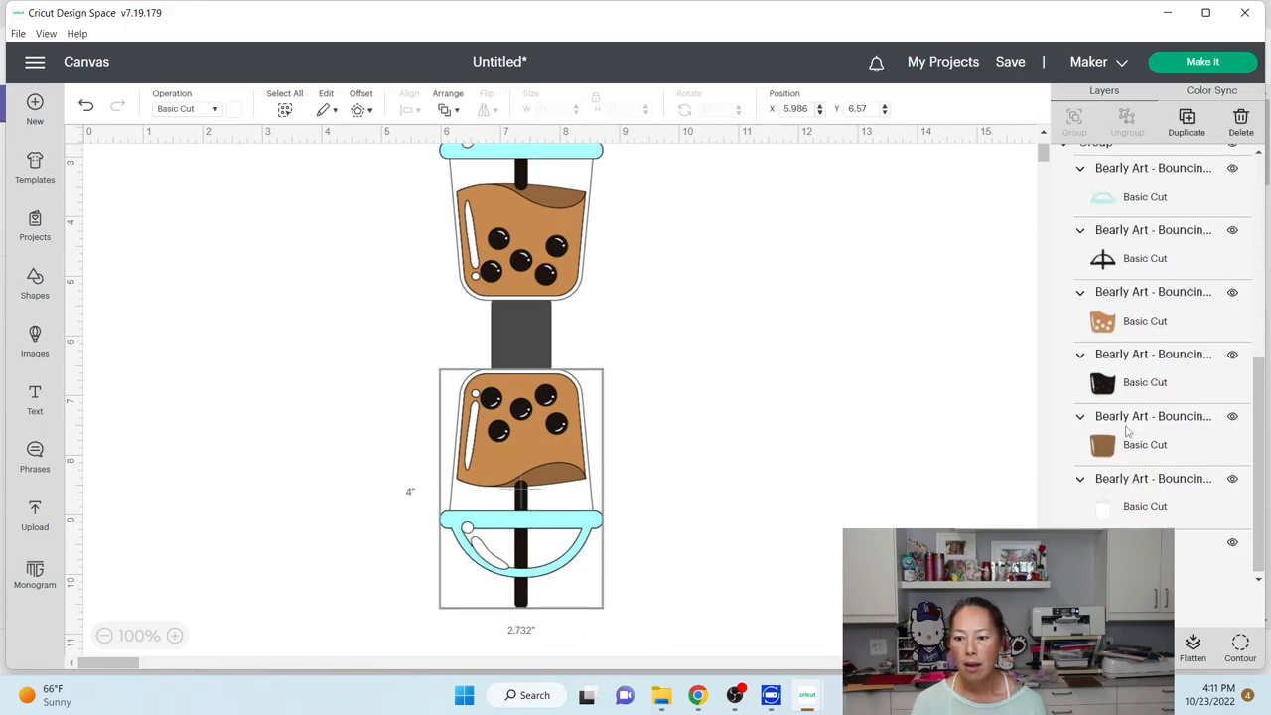
pyautogui.scroll(-3)
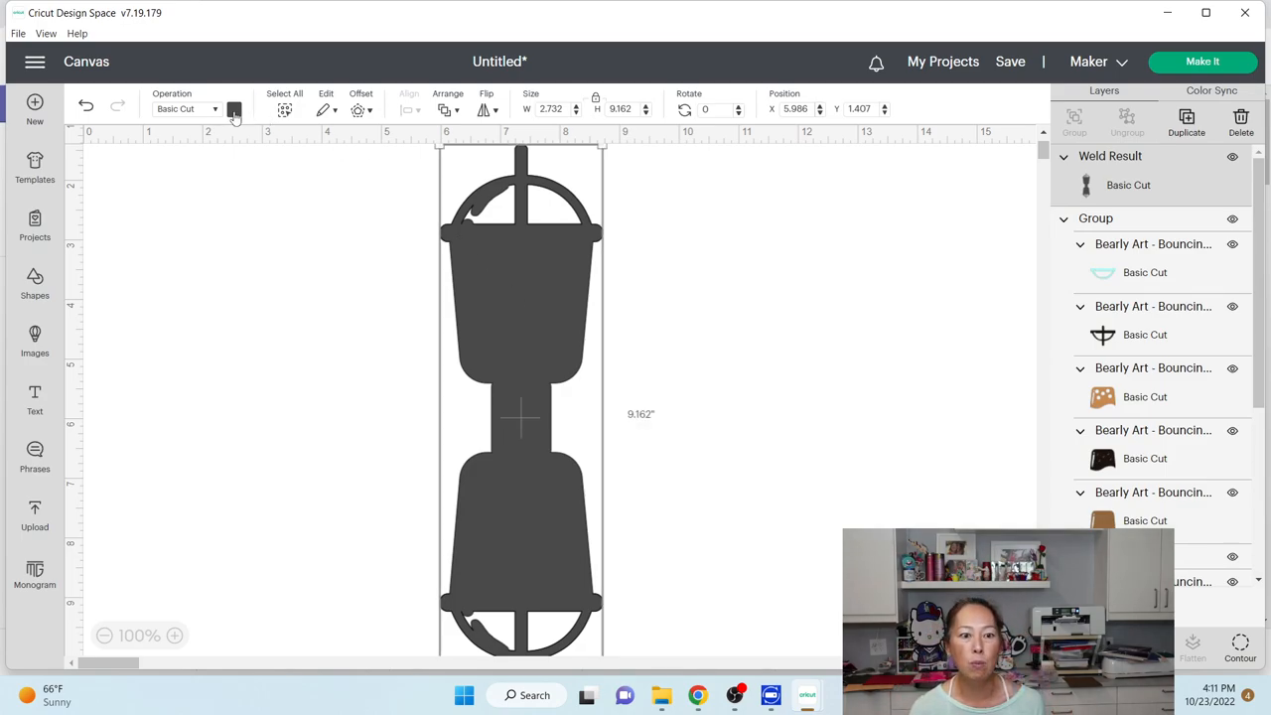
pyautogui.click(233, 109)
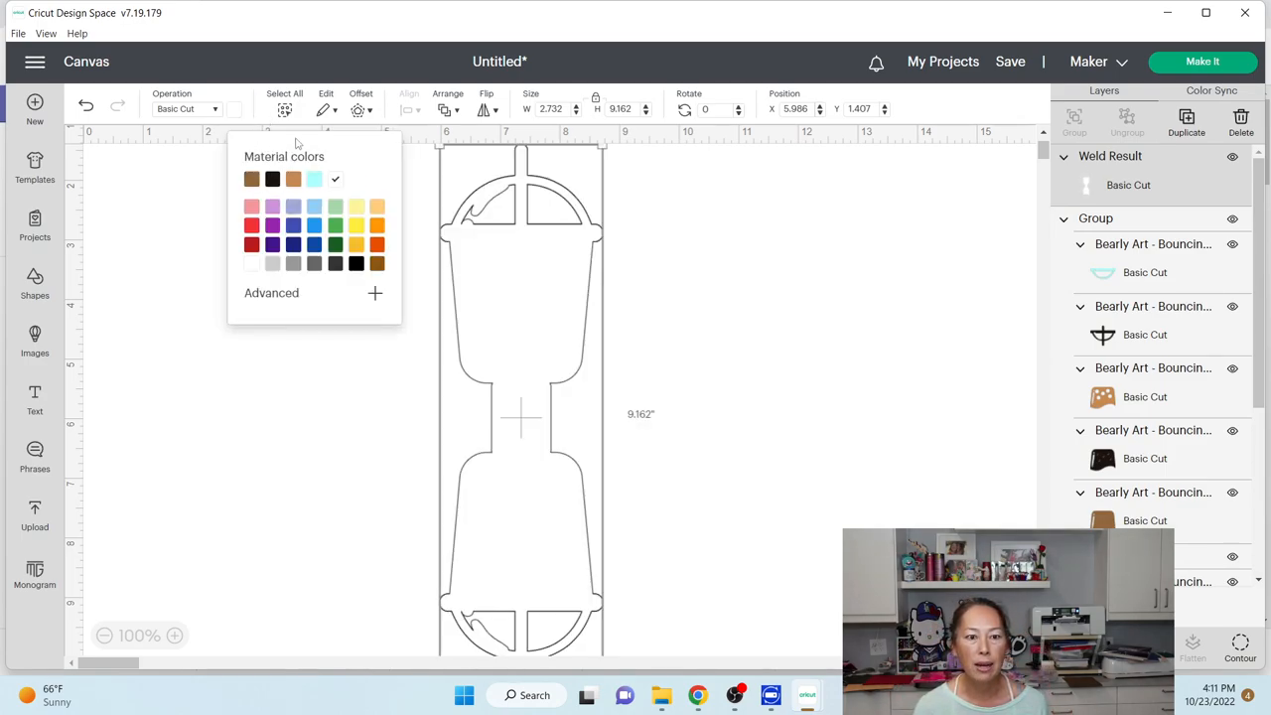
pyautogui.click(448, 102)
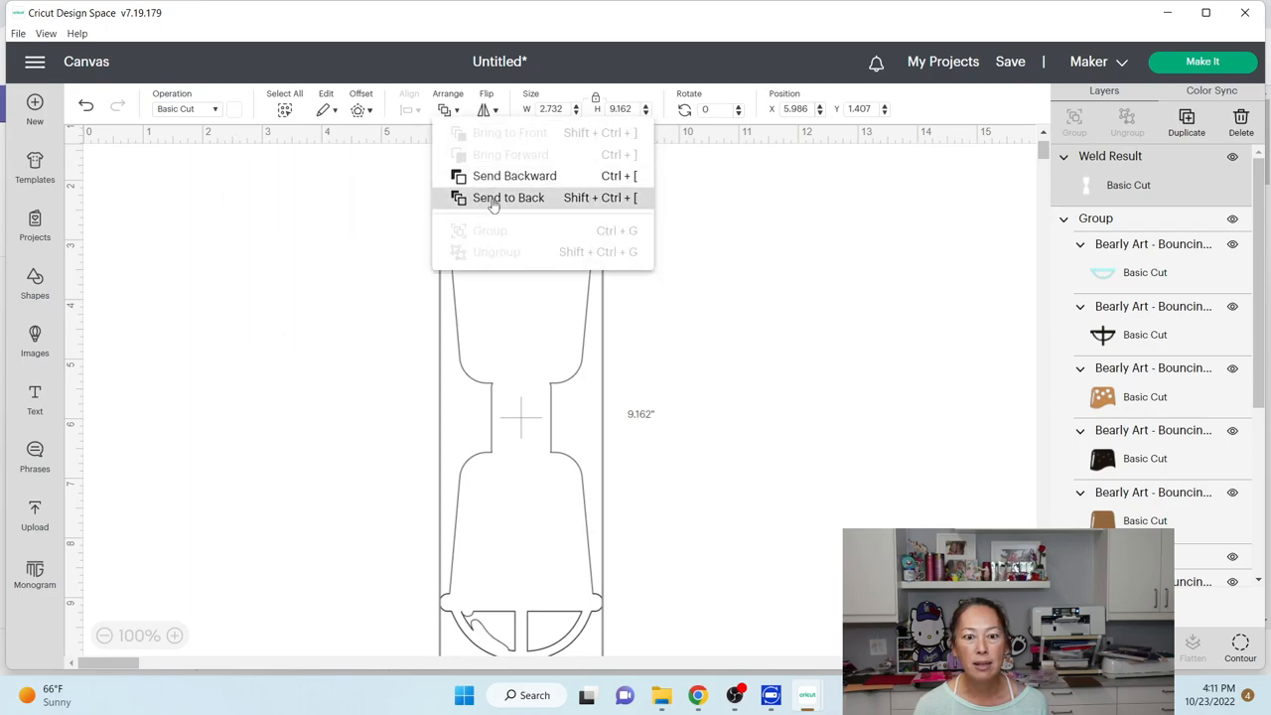
pyautogui.click(508, 197)
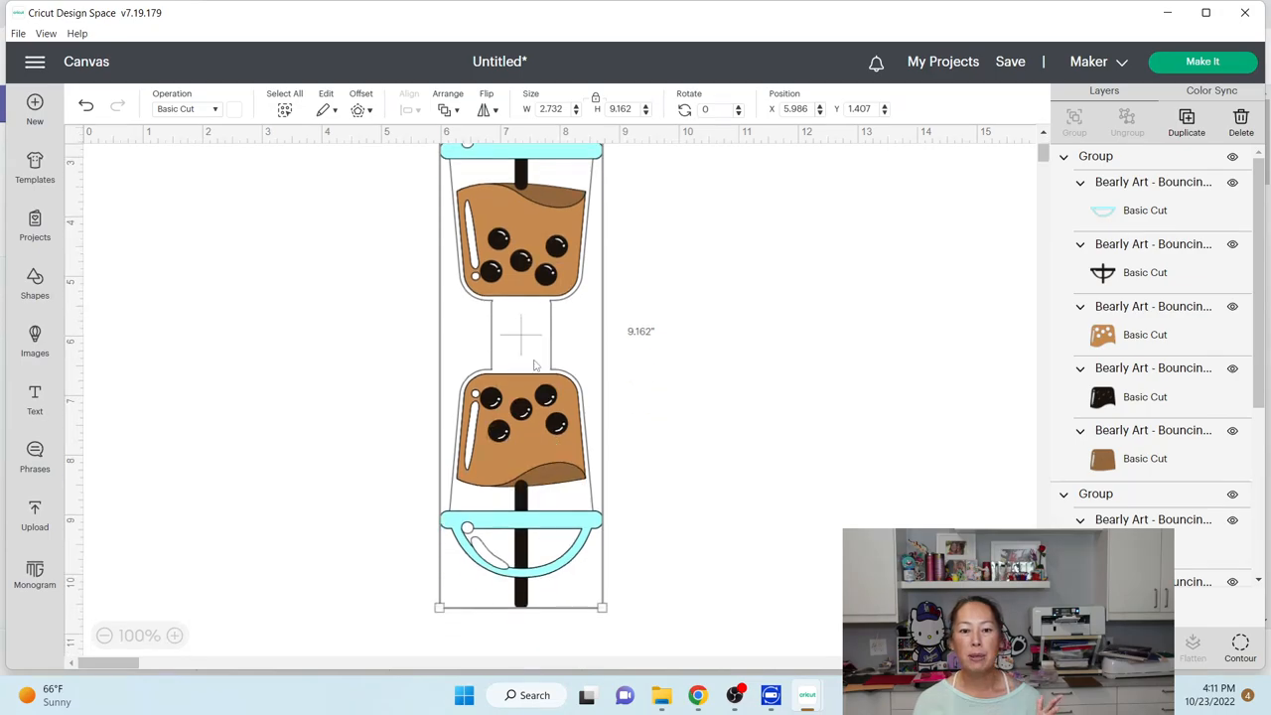
pyautogui.moveTo(544, 388)
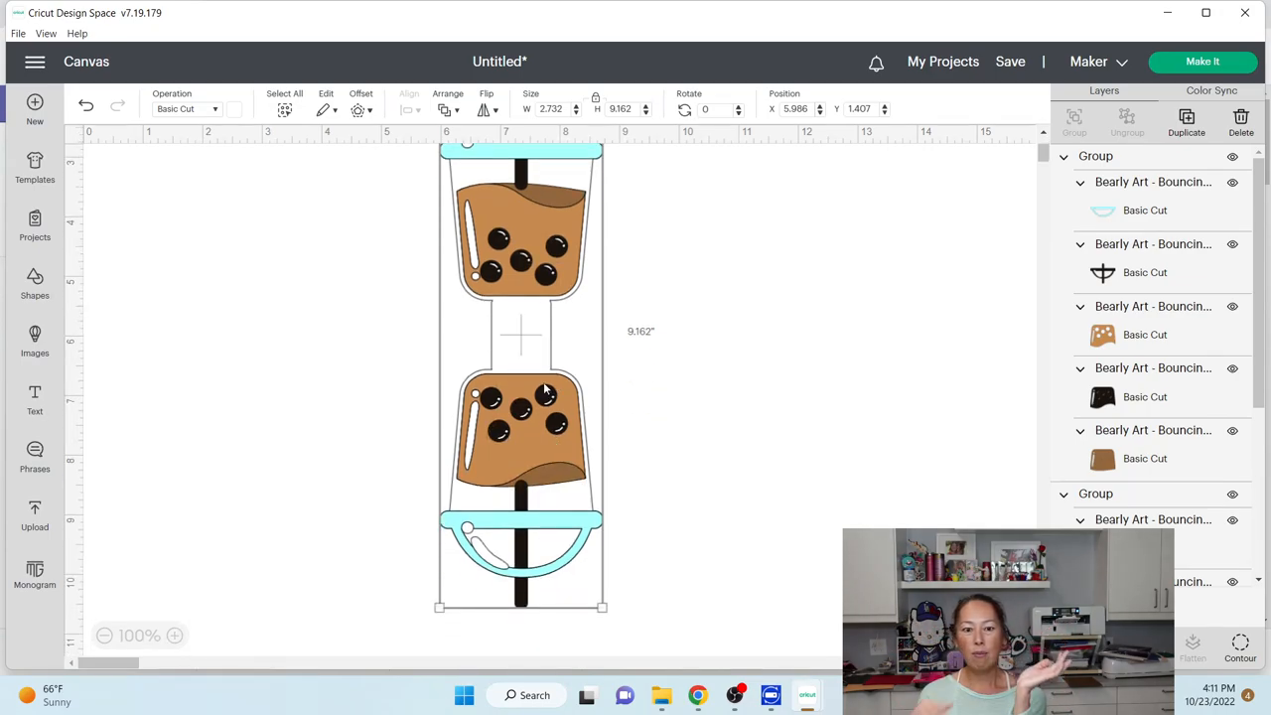
pyautogui.moveTo(520, 340)
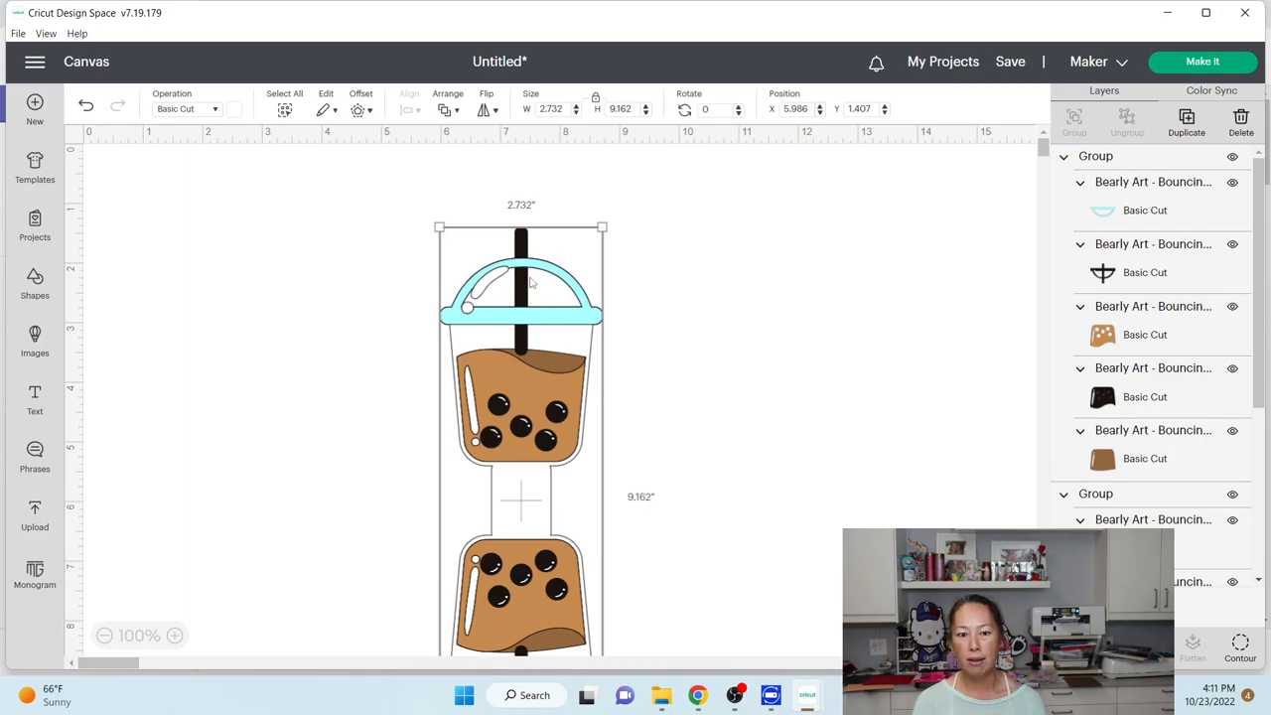
pyautogui.moveTo(517, 294)
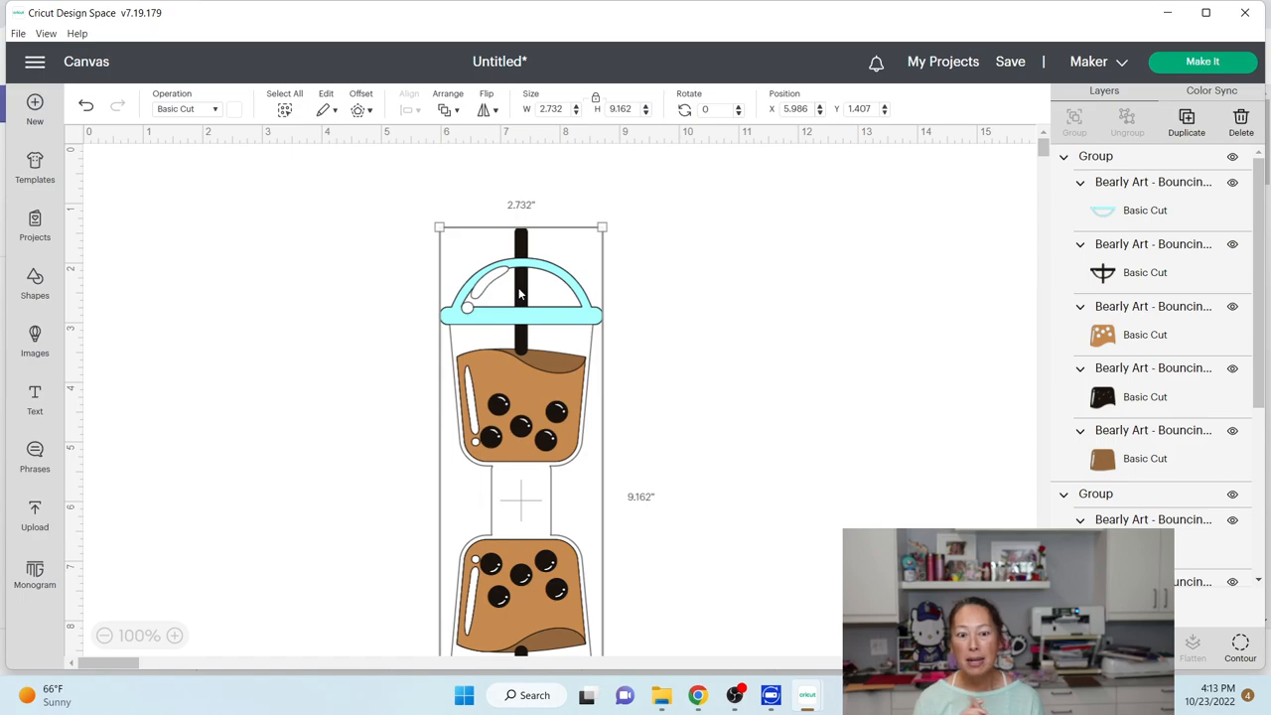
pyautogui.moveTo(524, 326)
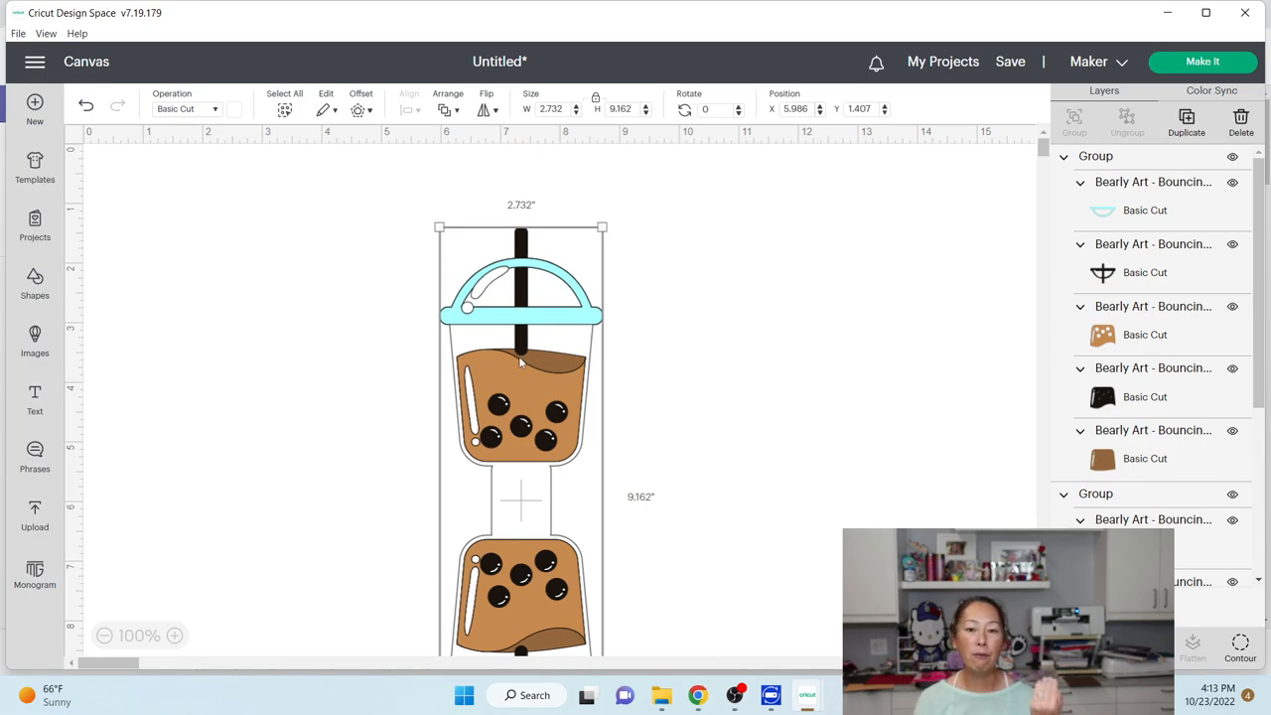
pyautogui.moveTo(526, 383)
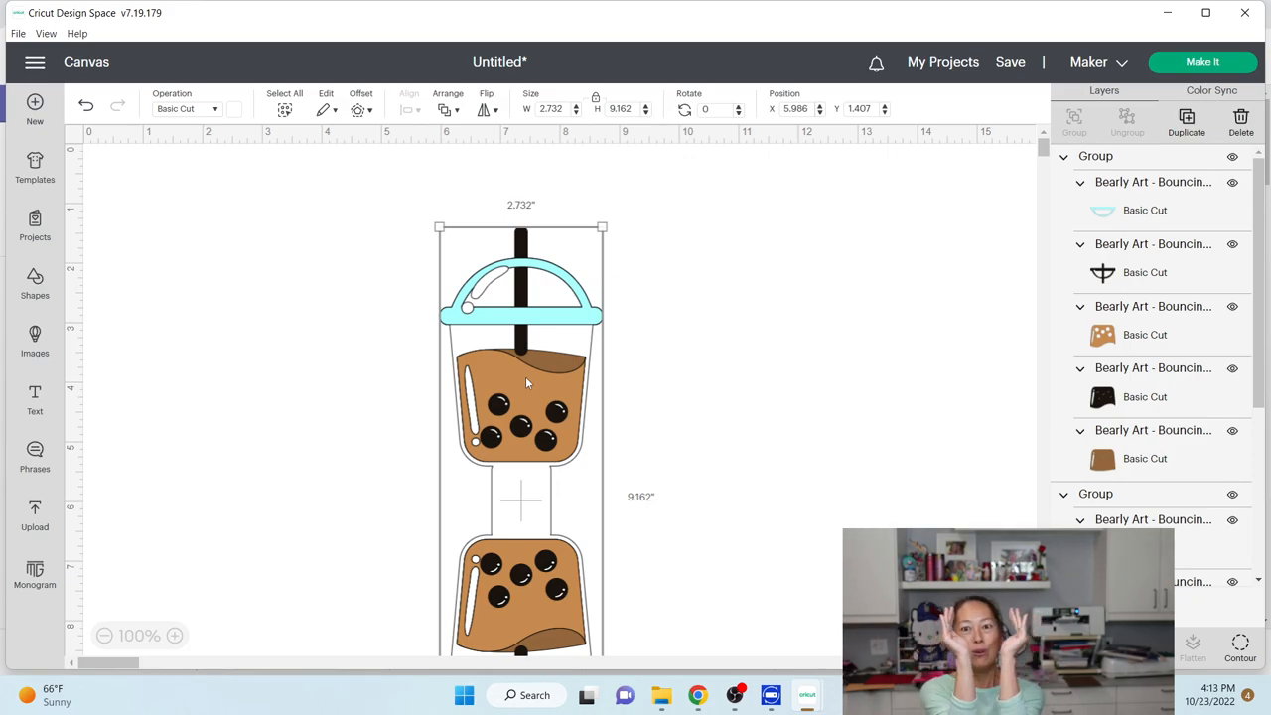